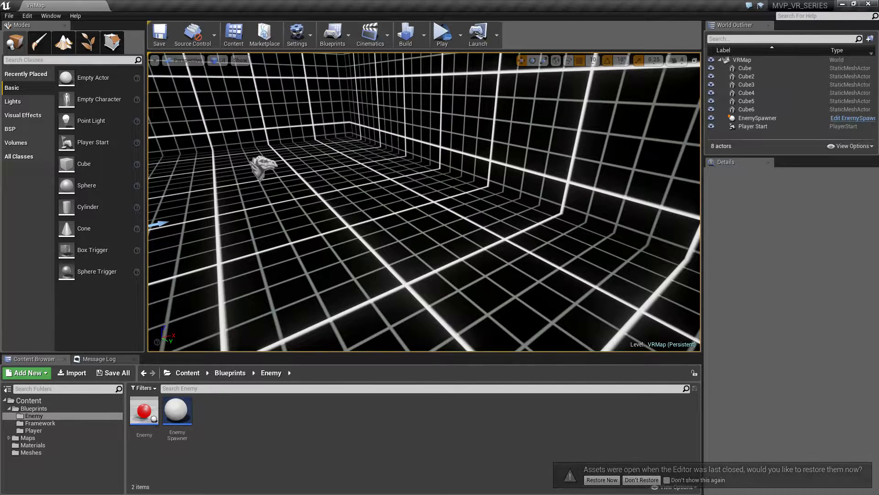
# Step: Decline restoring the previously open assets via Don't Restore on the notification
pyautogui.click(641, 479)
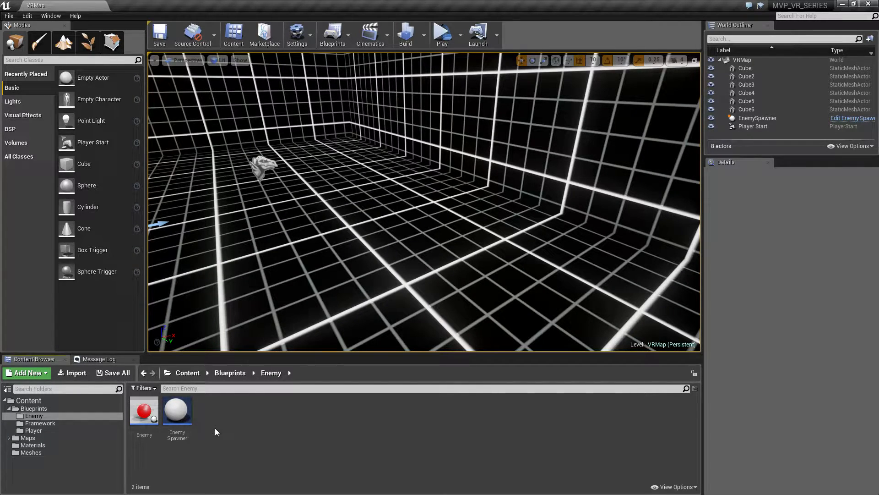
# Step: Create an Interfaces folder under Blueprints holding a new Blueprint Interface named BPI_Enemy
pyautogui.rightClick(27, 408)
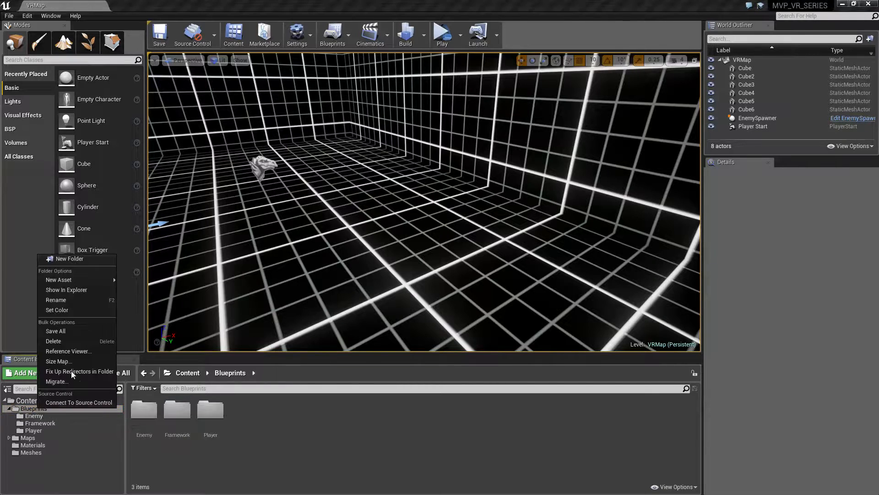
pyautogui.click(68, 258)
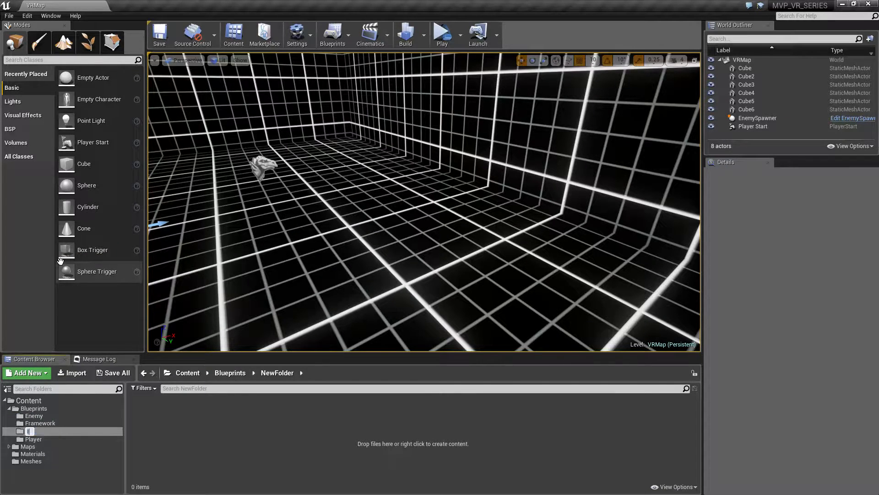
pyautogui.click(37, 431)
pyautogui.write('BPI_')
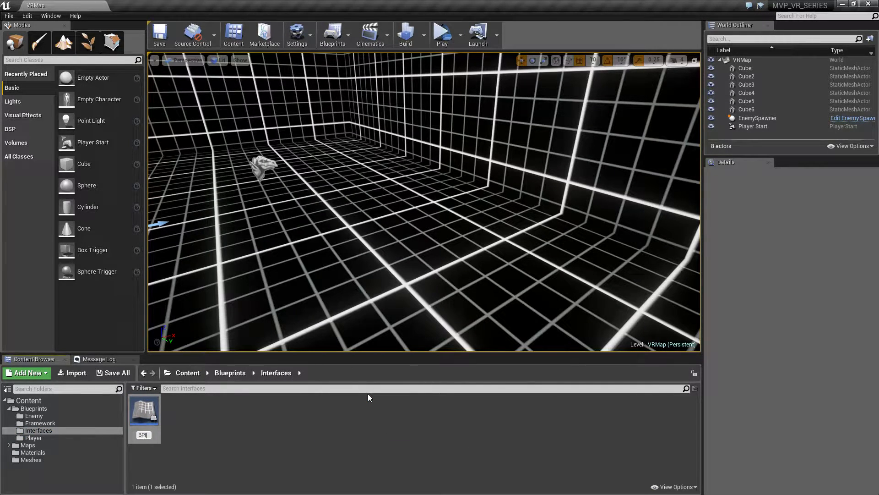
pyautogui.click(143, 409)
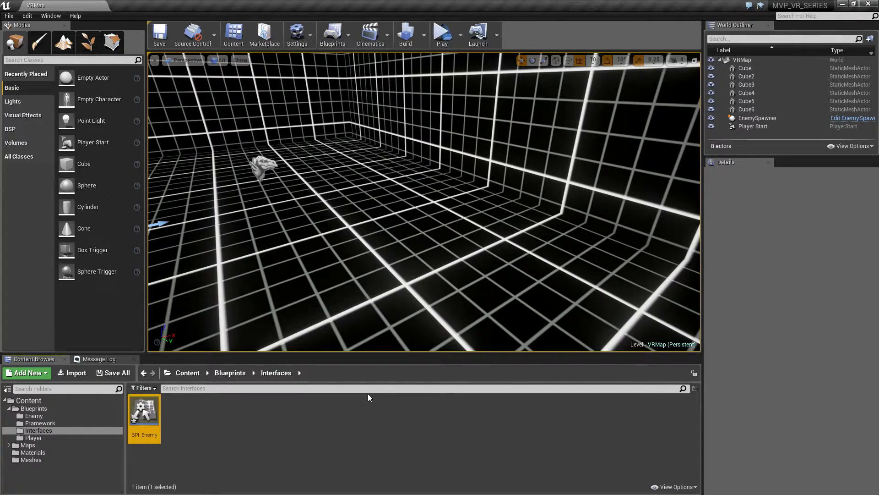
pyautogui.moveTo(144, 411)
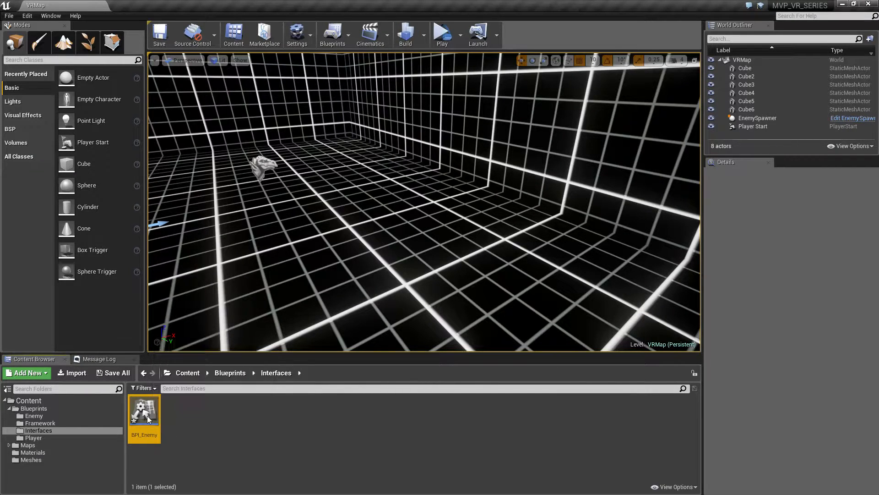
# Step: Rename BPI_Enemy's default NewFunction_0 to WasHit, then compile and save the interface
pyautogui.doubleClick(143, 409)
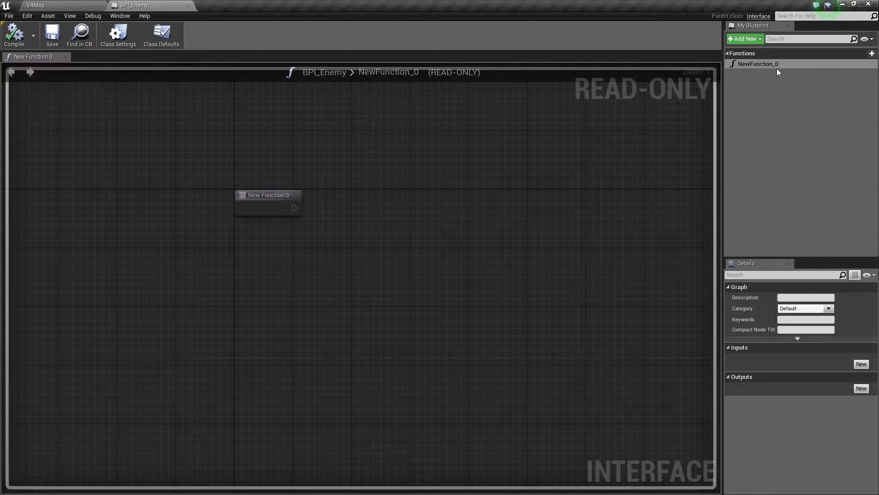
pyautogui.doubleClick(760, 64)
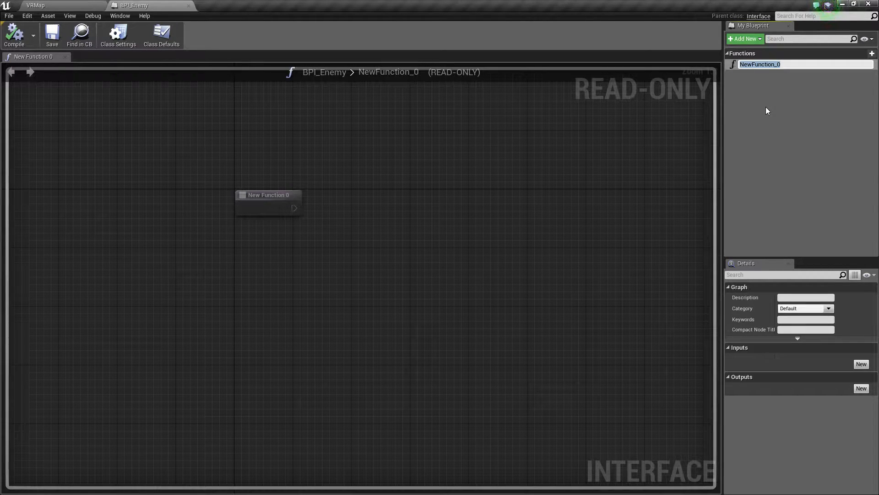
pyautogui.doubleClick(761, 64)
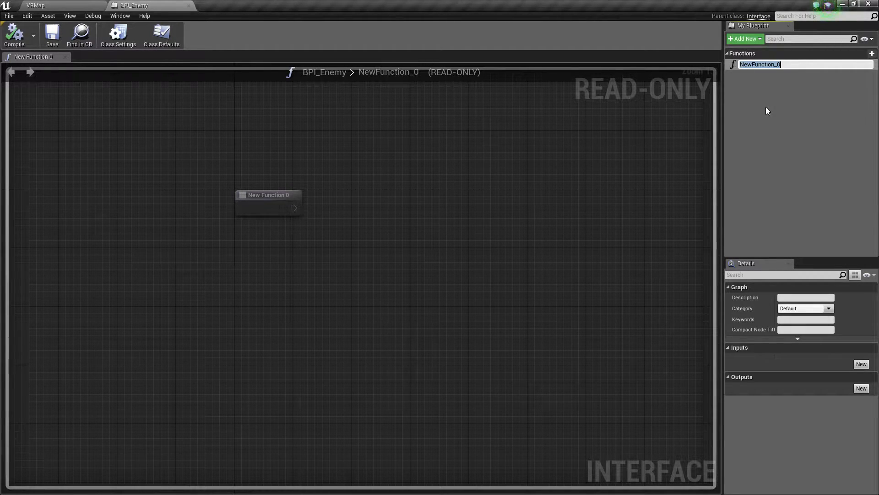
pyautogui.write('WasHit')
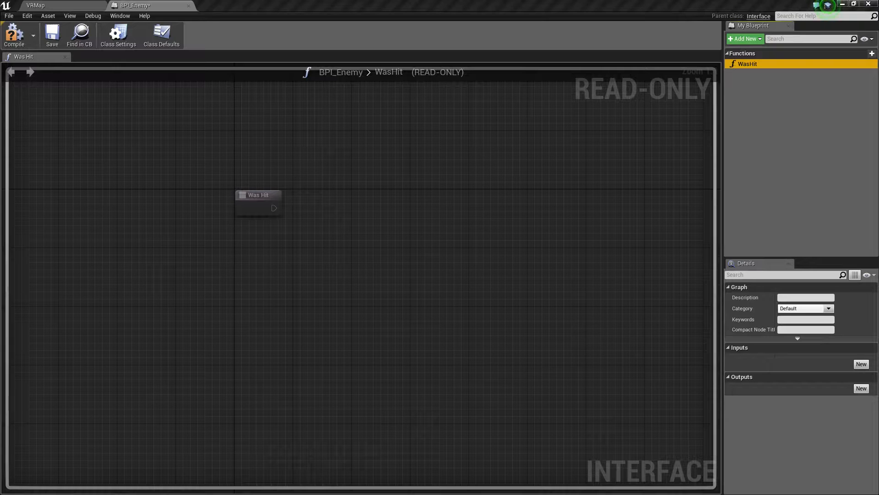
pyautogui.moveTo(820, 368)
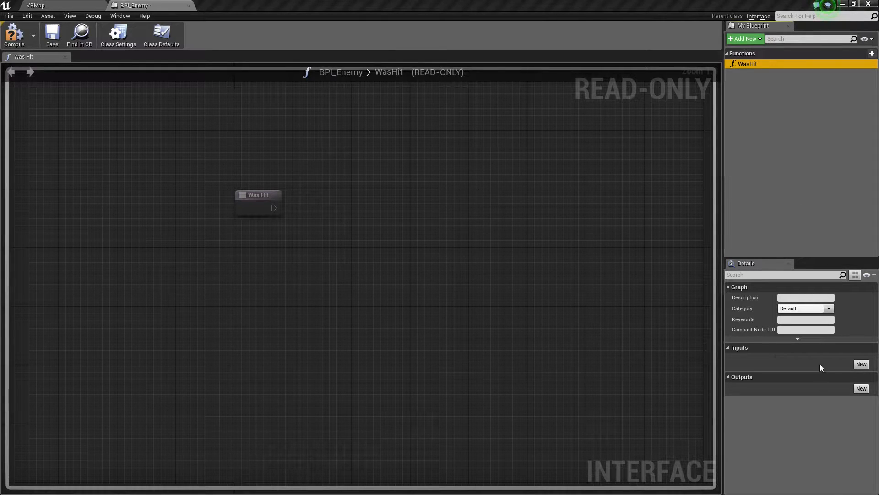
pyautogui.moveTo(677, 96)
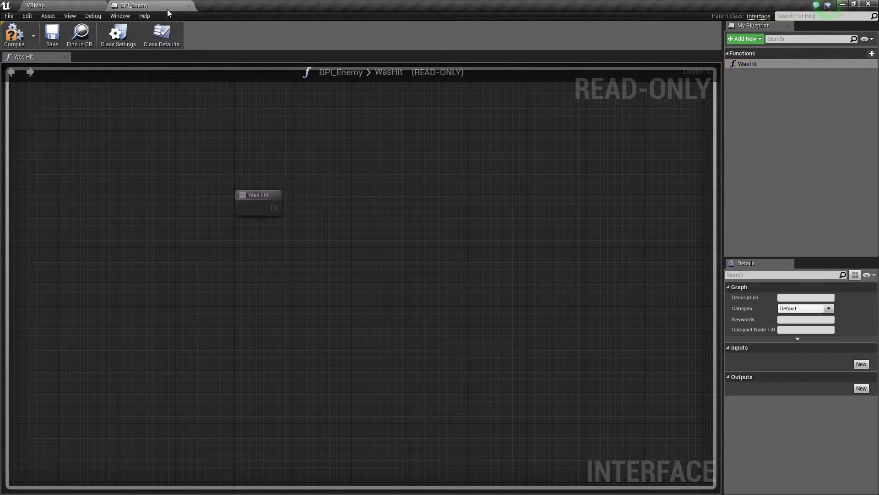
# Step: Return to the level editor and open the Enemy blueprint from the Enemy folder
pyautogui.click(38, 6)
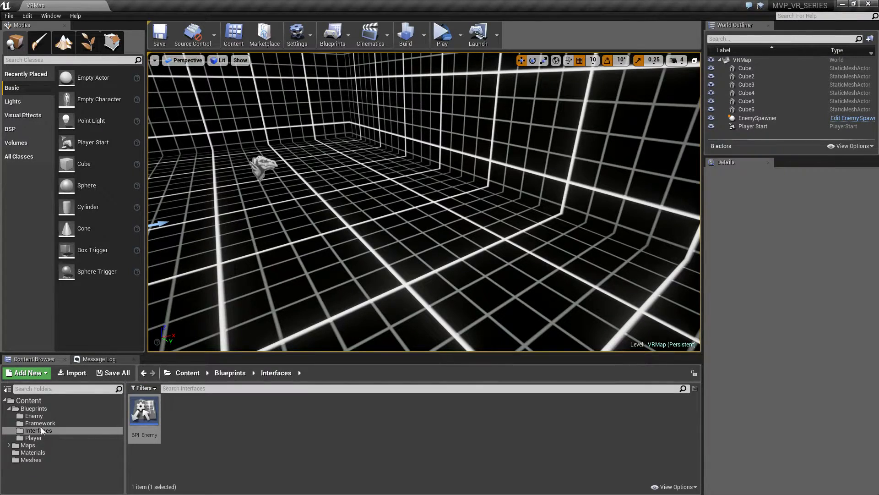
pyautogui.click(33, 415)
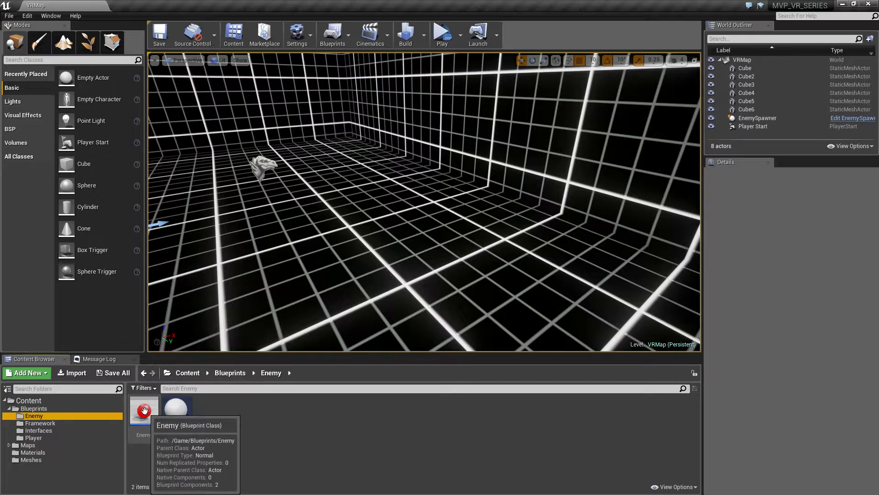
pyautogui.doubleClick(143, 406)
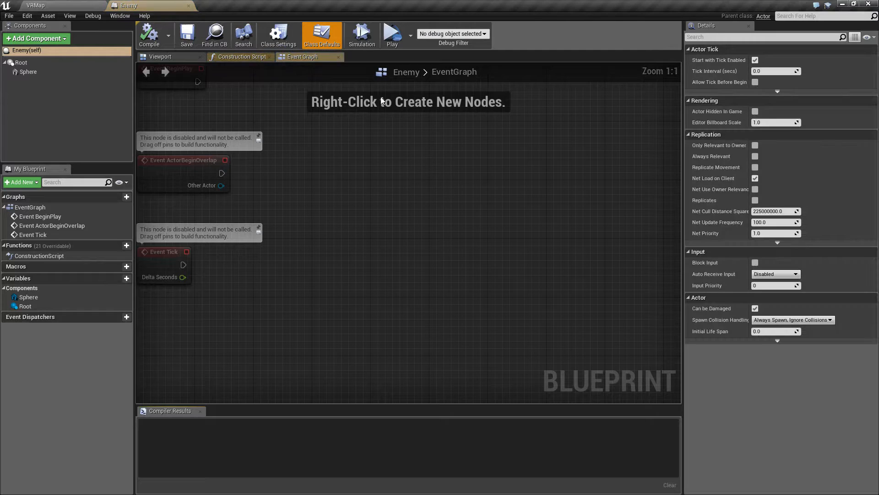
# Step: In Class Settings, add BPI_Enemy to Enemy's implemented interfaces
pyautogui.click(278, 34)
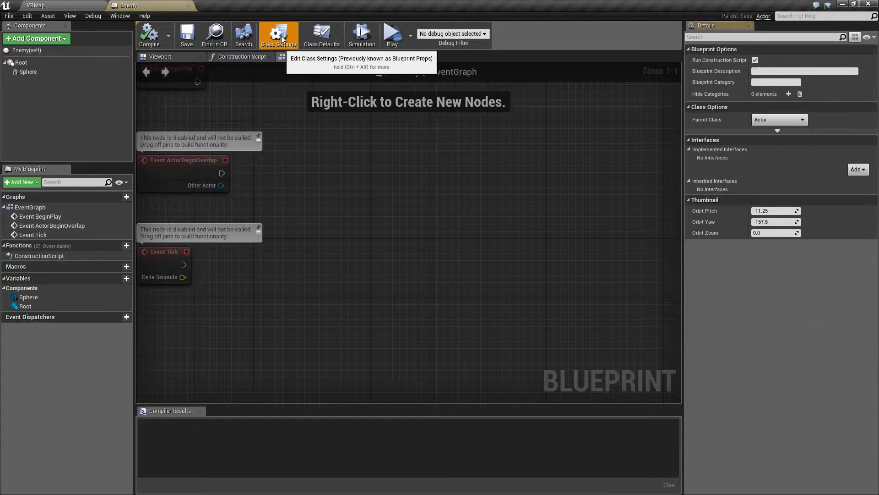
pyautogui.moveTo(749, 165)
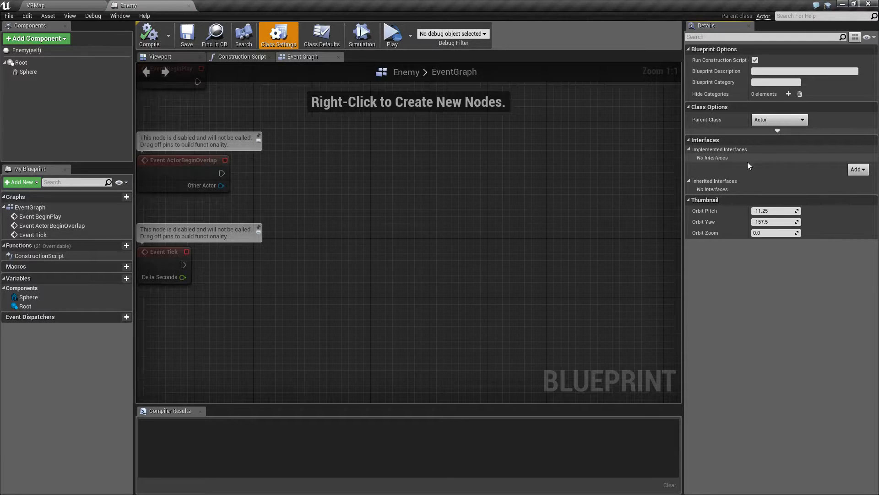
pyautogui.click(857, 169)
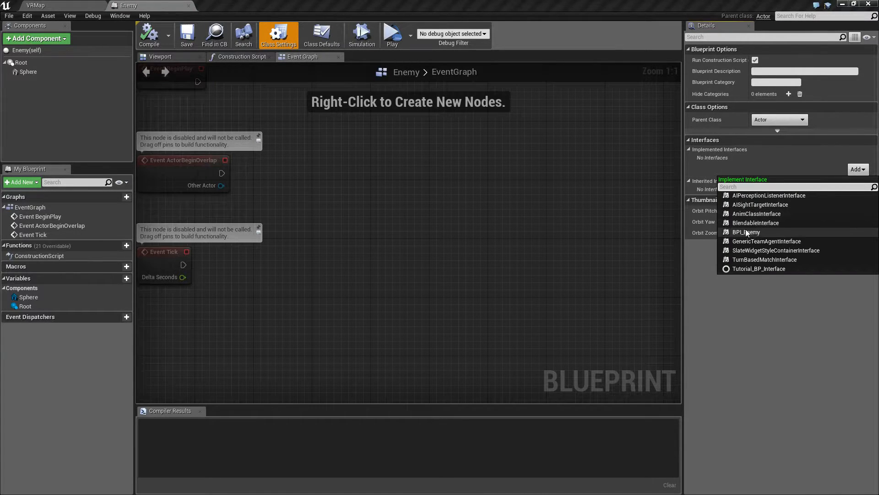
pyautogui.click(747, 232)
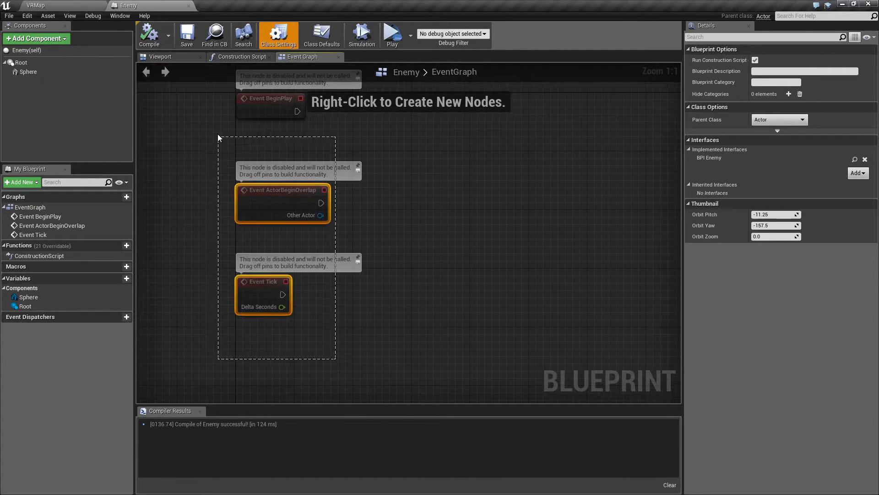
# Step: Add an Event Was Hit node to the Enemy event graph from a 'was hit' action search
pyautogui.rightClick(300, 251)
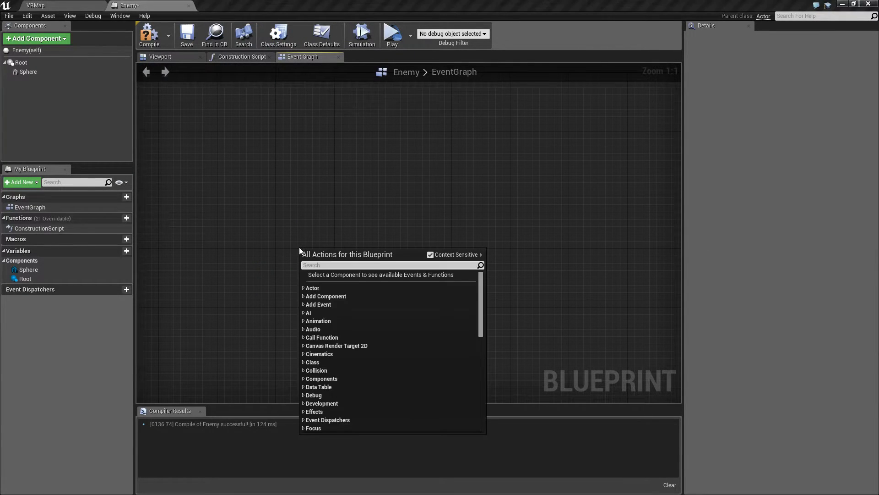
pyautogui.write('was hit')
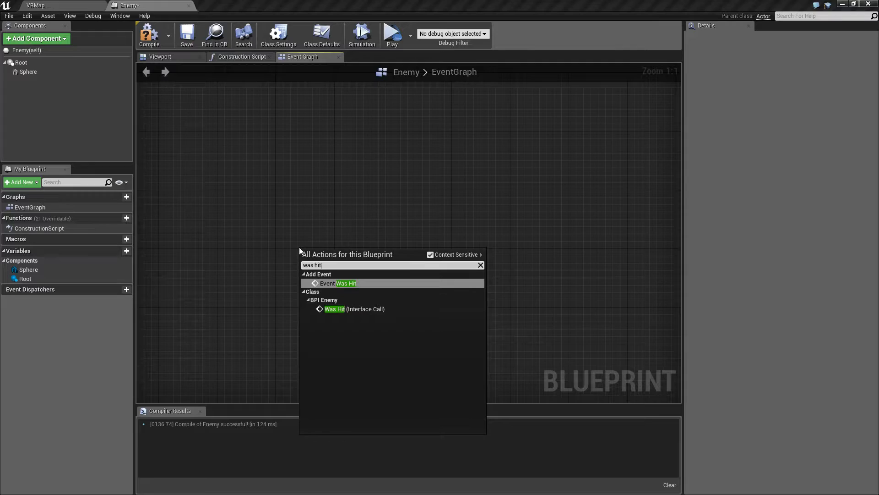
pyautogui.moveTo(348, 284)
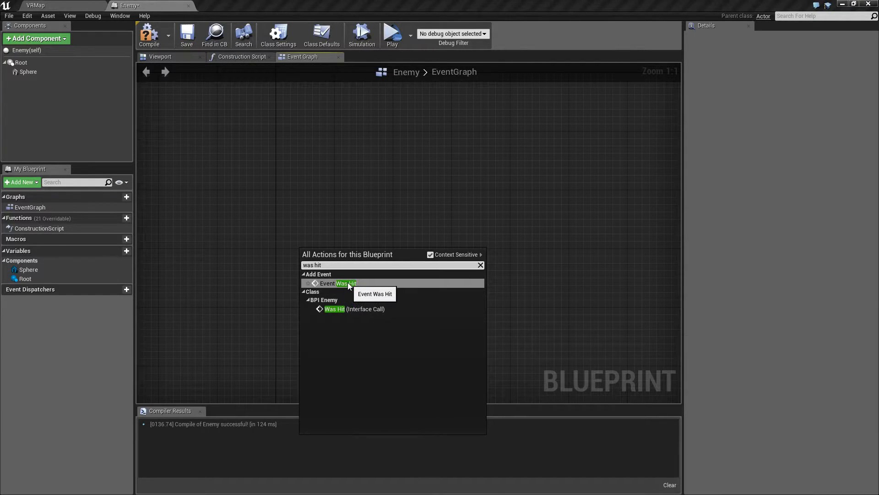
pyautogui.click(342, 283)
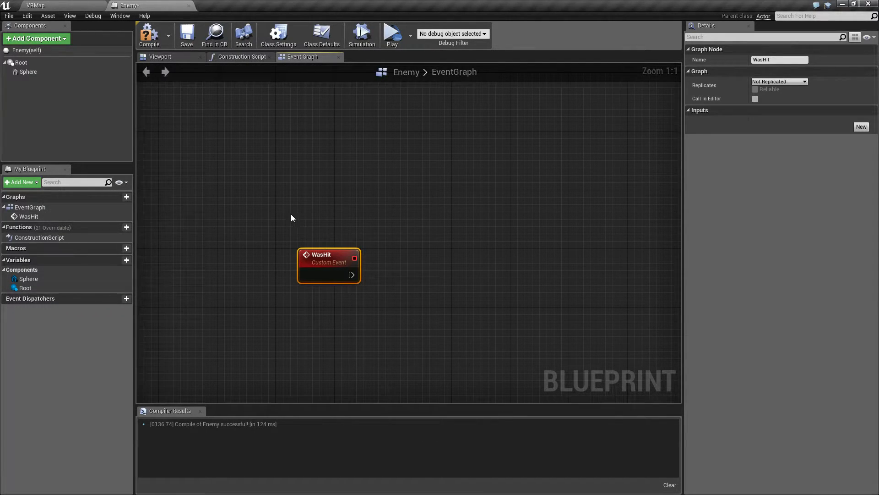
pyautogui.click(150, 34)
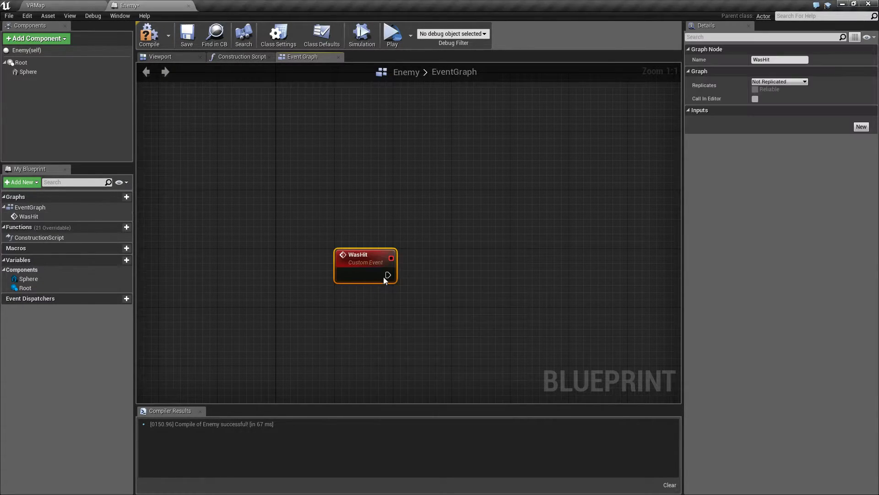
pyautogui.moveTo(366, 201)
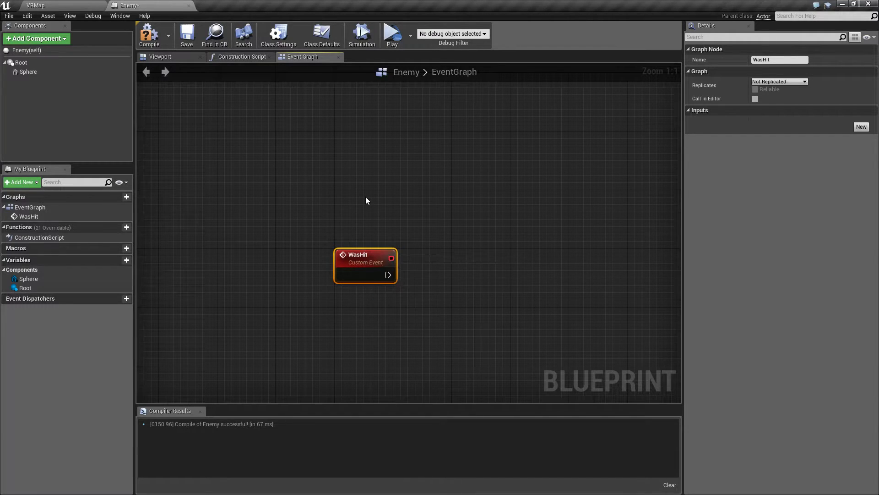
# Step: Delete the WasHit event node again and return to the VR map level editor
pyautogui.press('Delete')
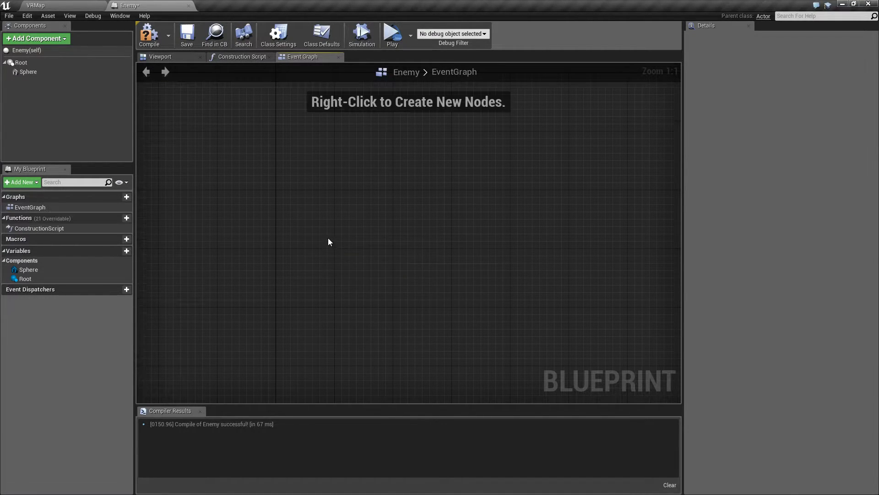
pyautogui.click(149, 34)
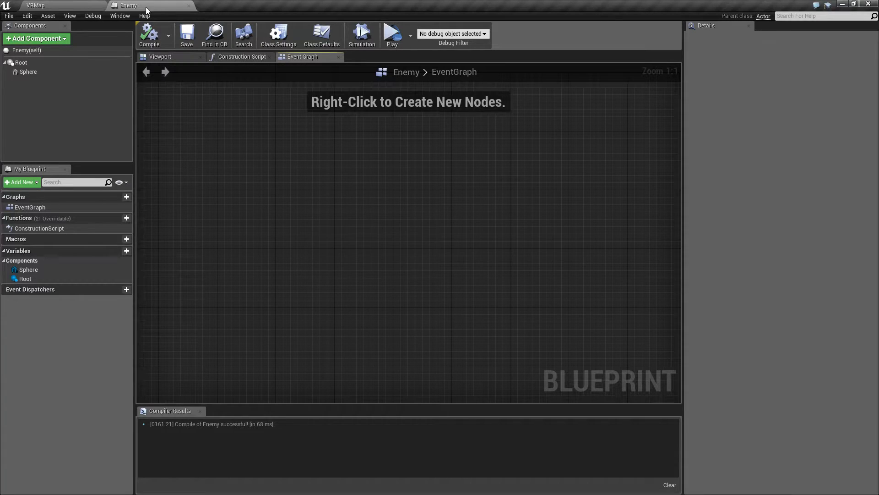
pyautogui.click(278, 34)
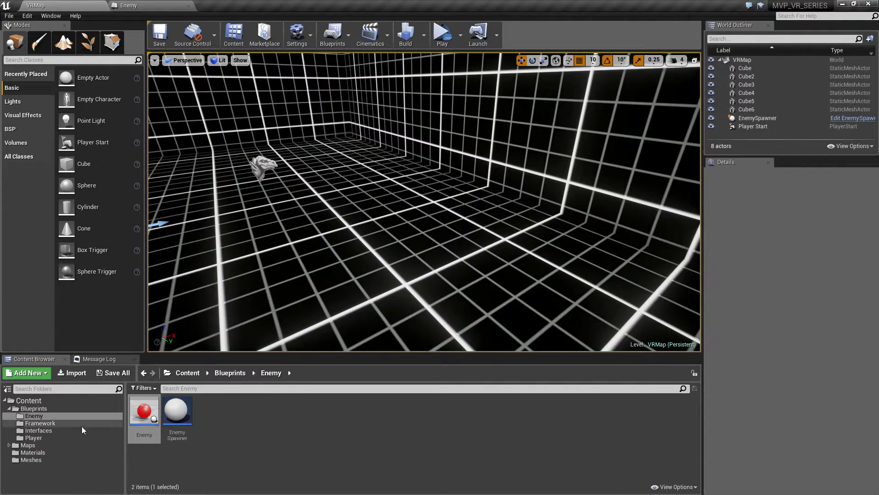
# Step: Review the Was Hit function in BPI_Enemy from the Interfaces folder, then return to the Enemy blueprint
pyautogui.click(38, 431)
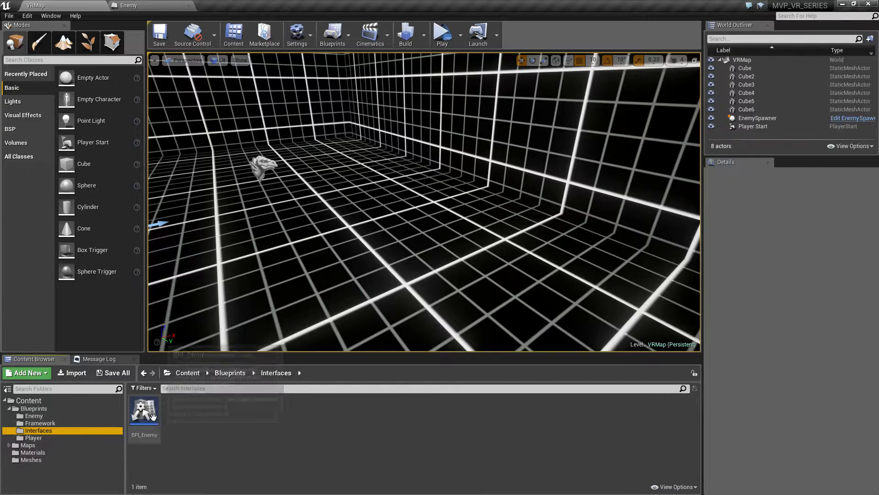
pyautogui.doubleClick(144, 409)
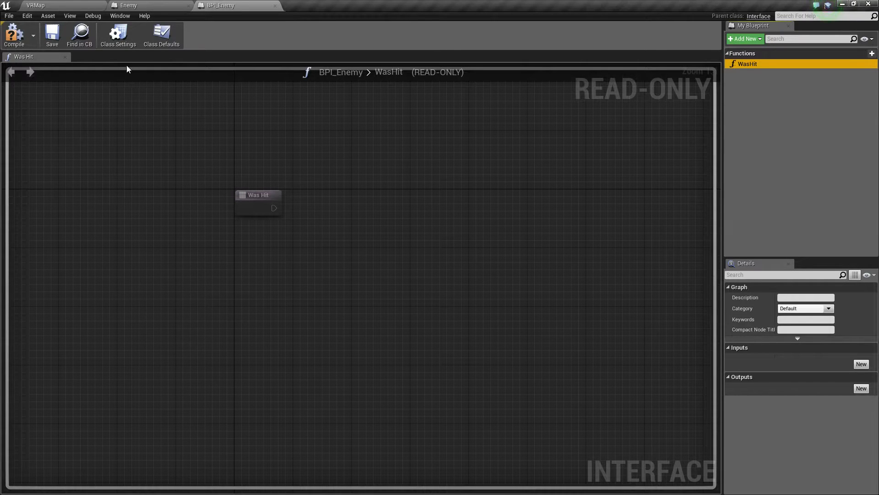
pyautogui.moveTo(128, 6)
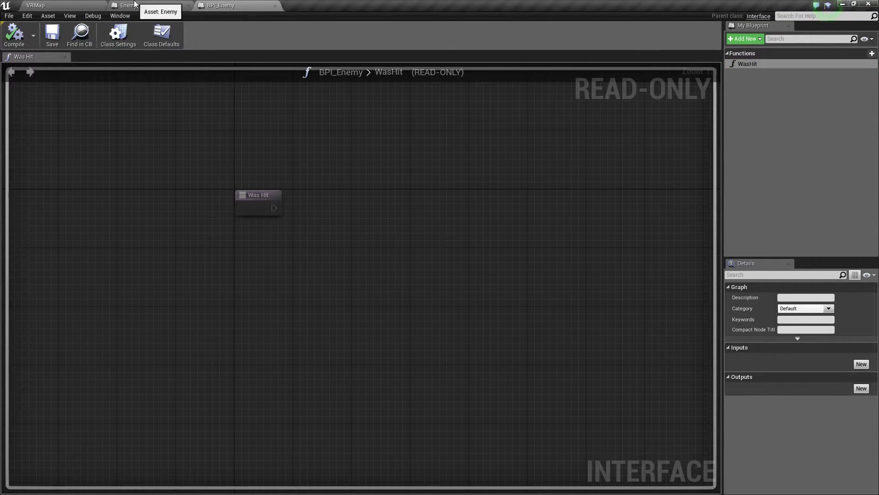
pyautogui.click(129, 6)
pyautogui.write('was hit')
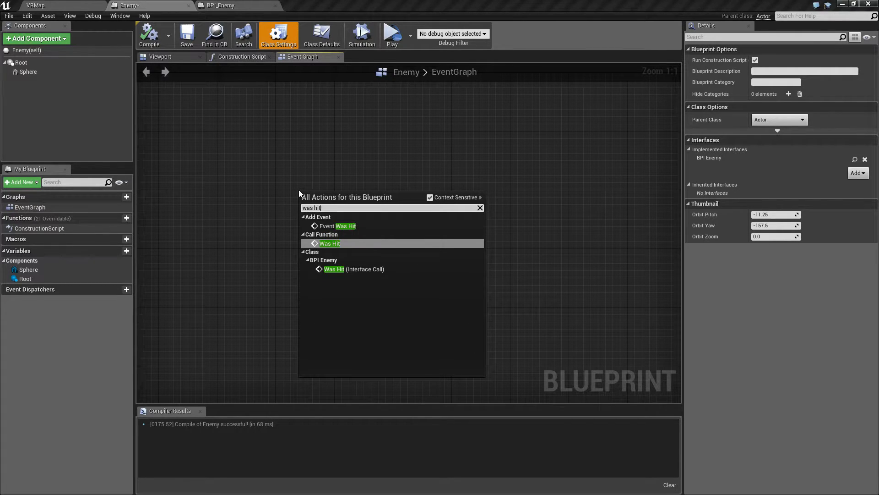
# Step: Add the BPI_Enemy Event Was Hit node to Enemy's event graph and compile the blueprint
pyautogui.click(345, 225)
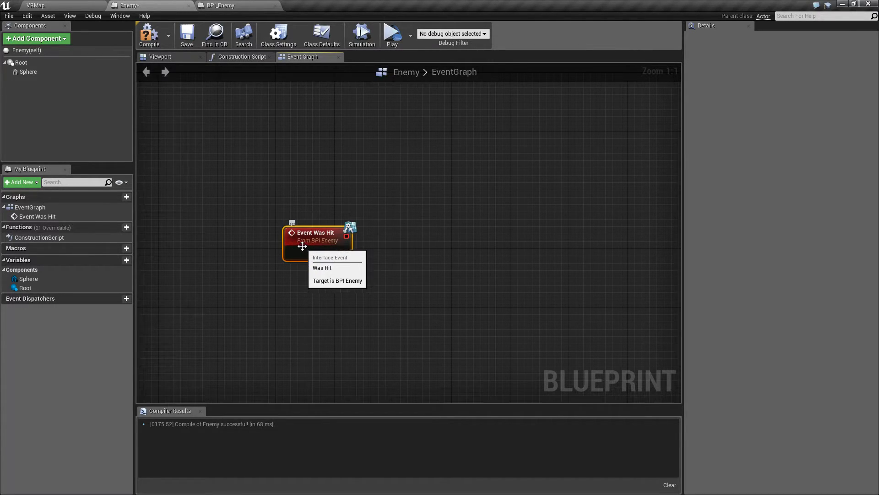
pyautogui.moveTo(334, 244)
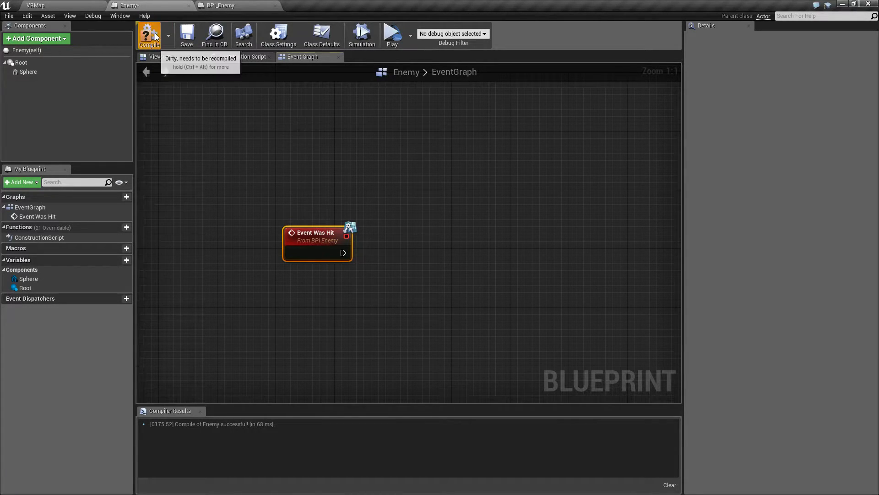
pyautogui.click(219, 5)
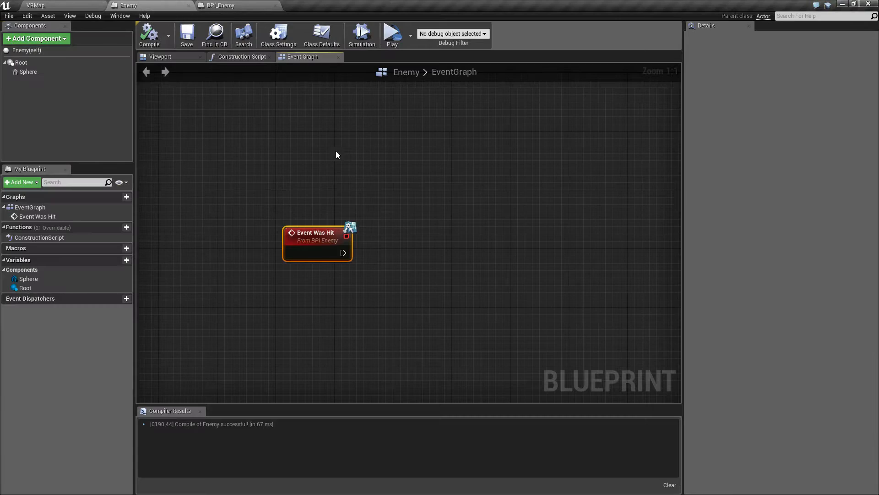
pyautogui.click(279, 35)
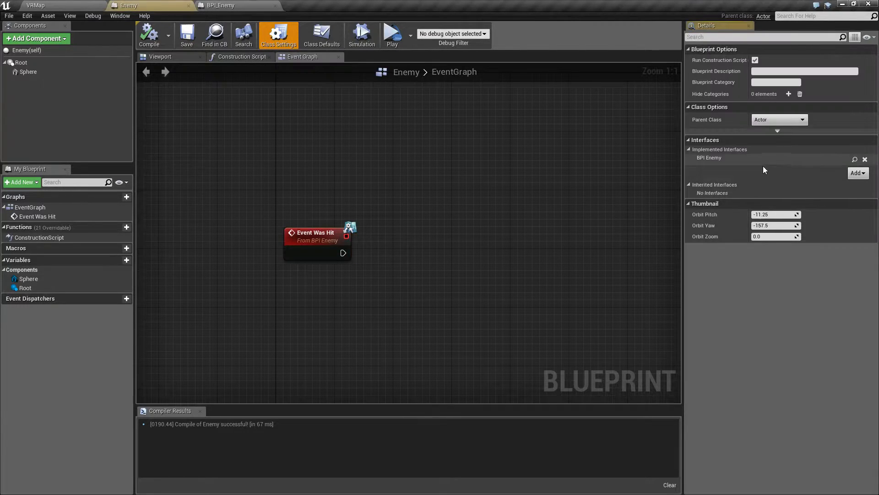
pyautogui.moveTo(297, 174)
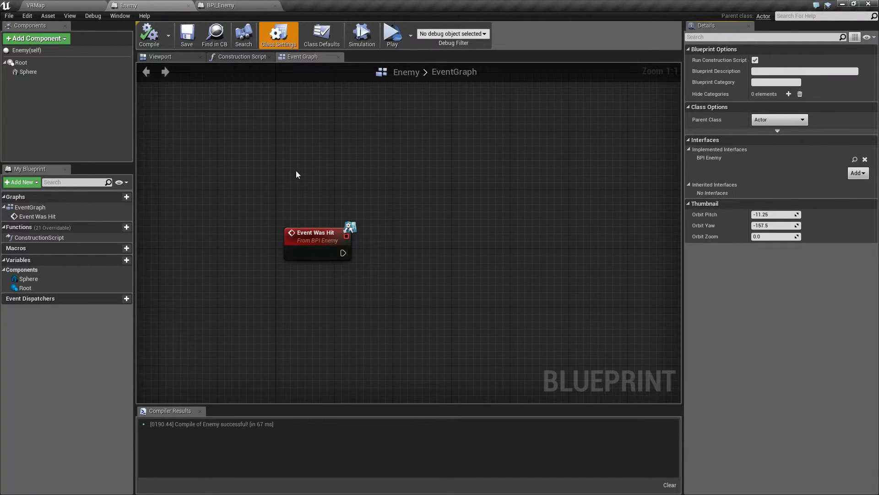
# Step: Wire a DestroyActor call after Event Was Hit in the Enemy graph
pyautogui.click(218, 5)
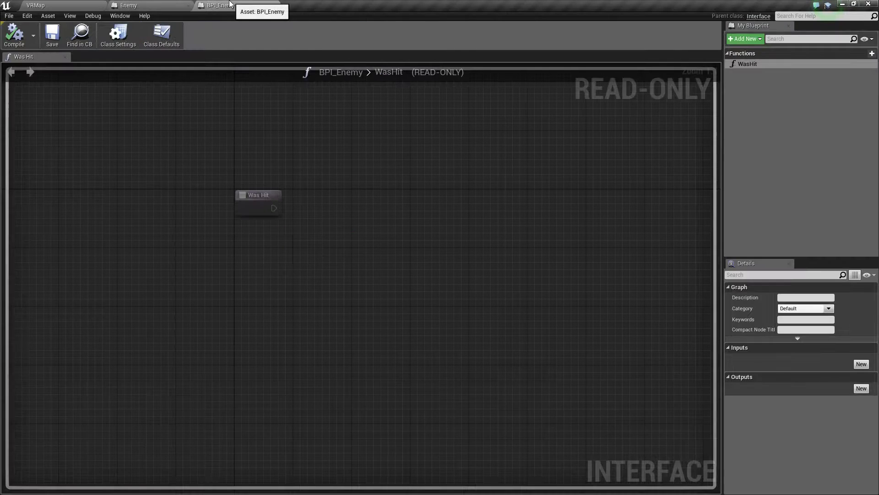
pyautogui.moveTo(273, 166)
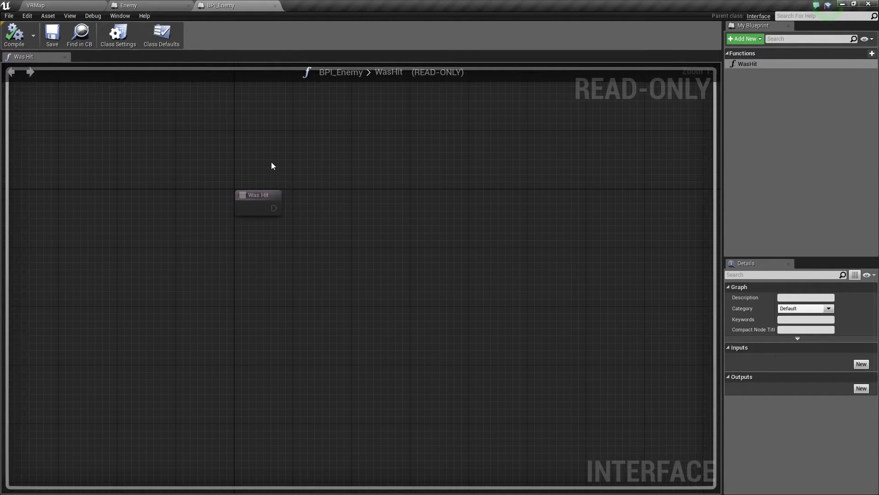
pyautogui.moveTo(226, 70)
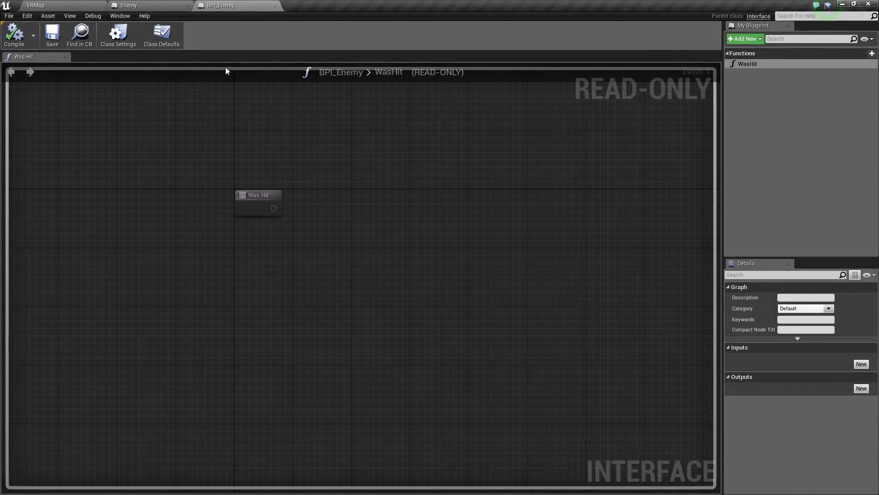
pyautogui.click(128, 6)
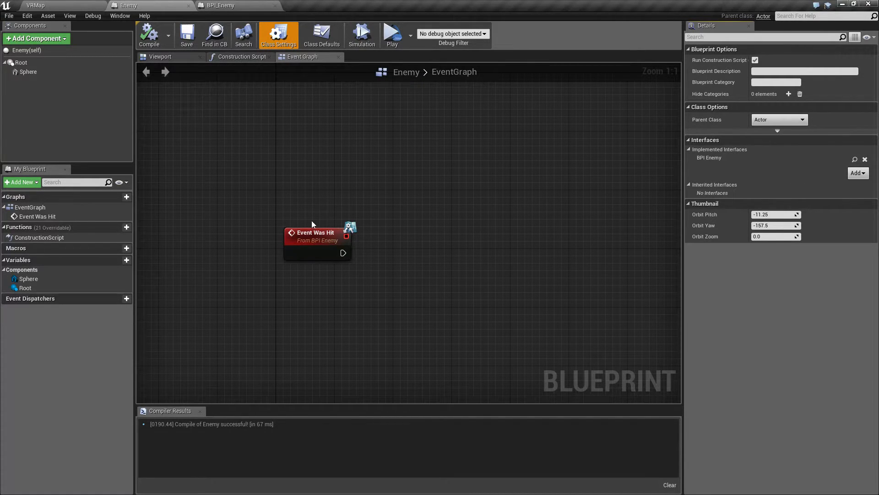
pyautogui.click(317, 242)
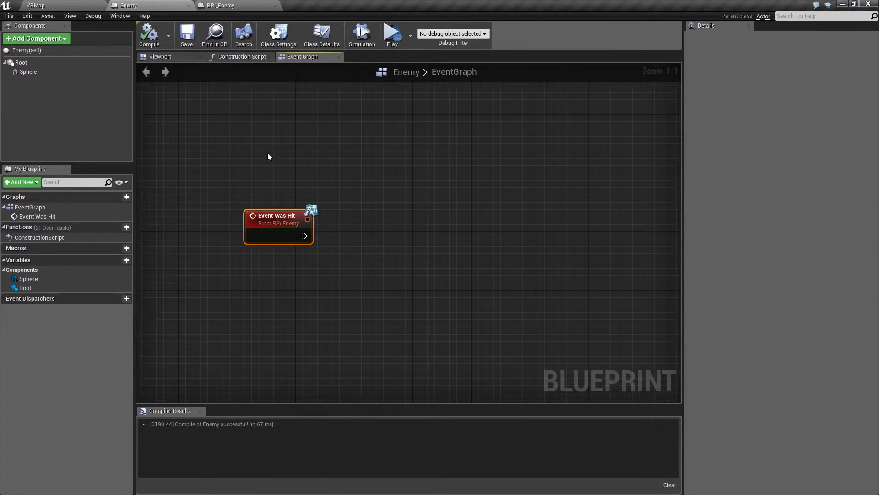
pyautogui.moveTo(303, 236)
pyautogui.write('destroy ac')
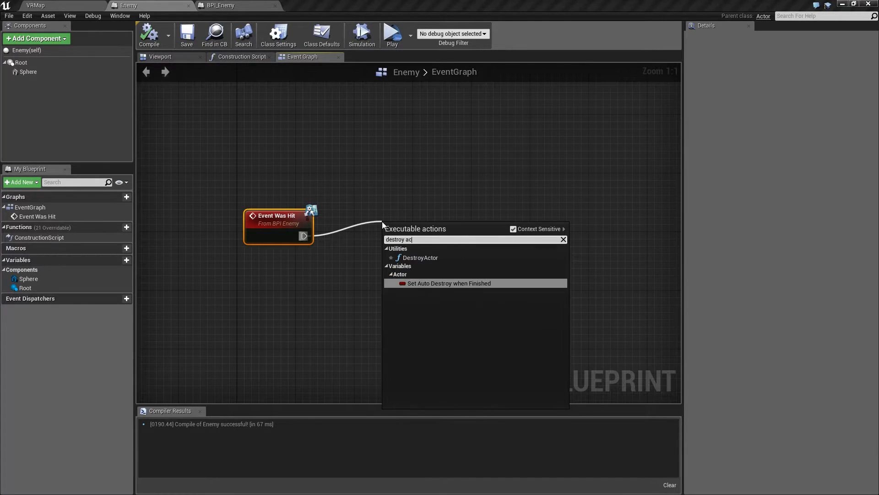
pyautogui.click(420, 257)
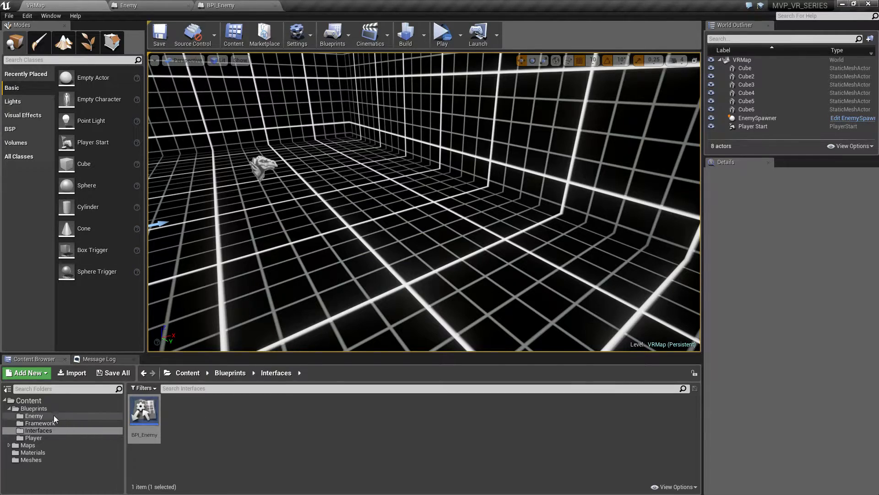
# Step: Open the Player blueprint's event graph from the Blueprints/Player folder
pyautogui.click(34, 438)
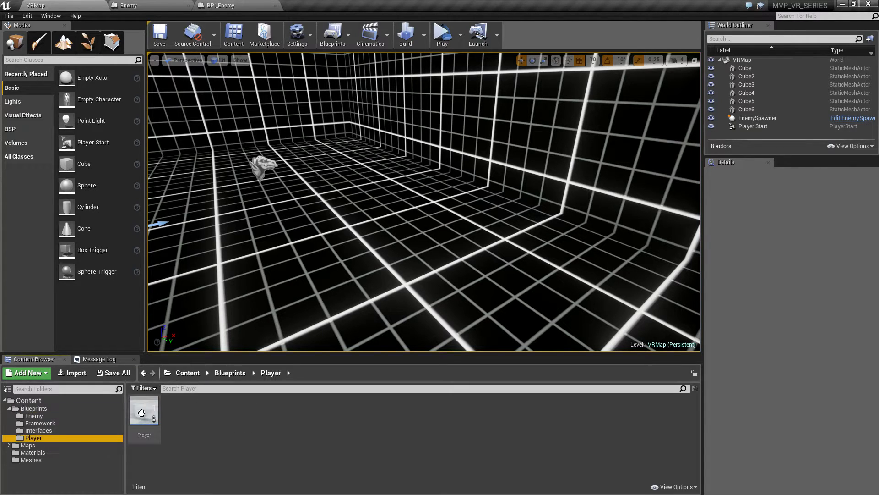
pyautogui.click(144, 409)
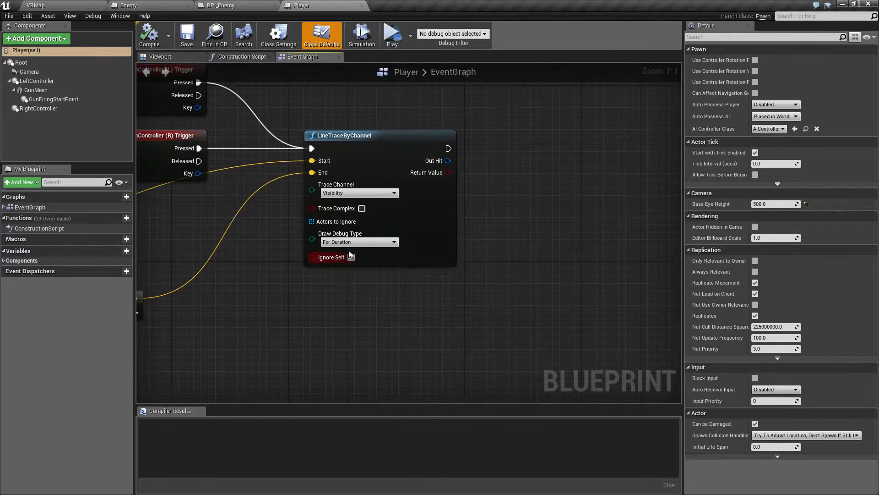
pyautogui.moveTo(359, 242)
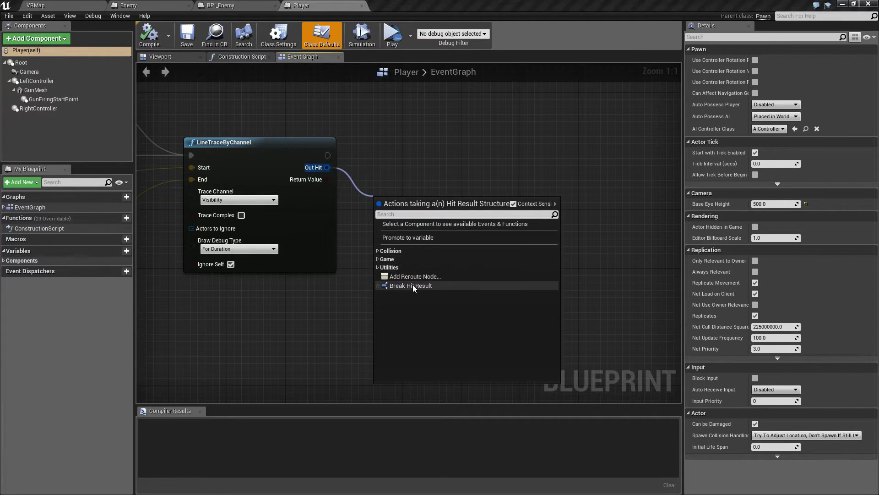
# Step: Feed LineTraceByChannel's Out Hit into a Break Hit Result node and add a Branch on its Return Value
pyautogui.click(410, 286)
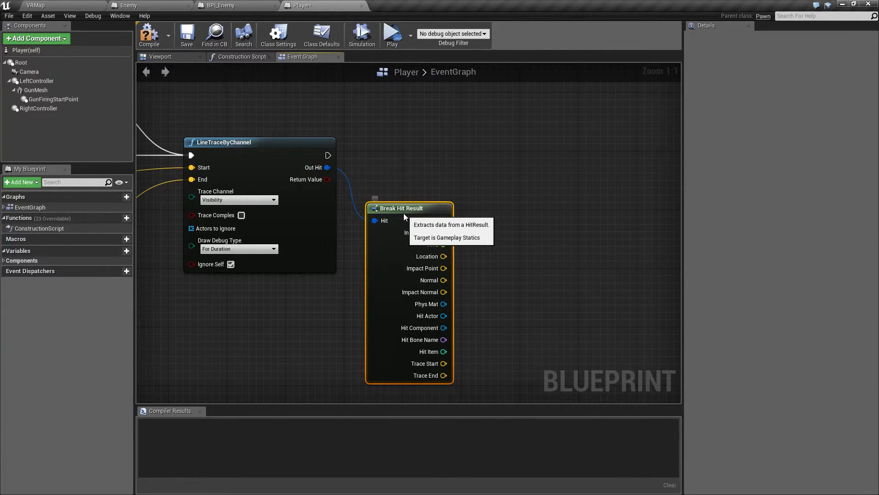
pyautogui.moveTo(476, 154)
pyautogui.write('if')
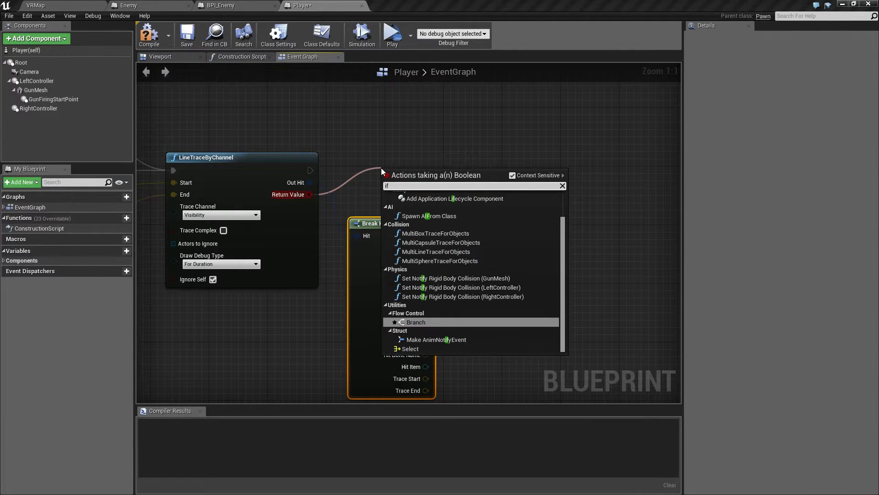
pyautogui.click(416, 322)
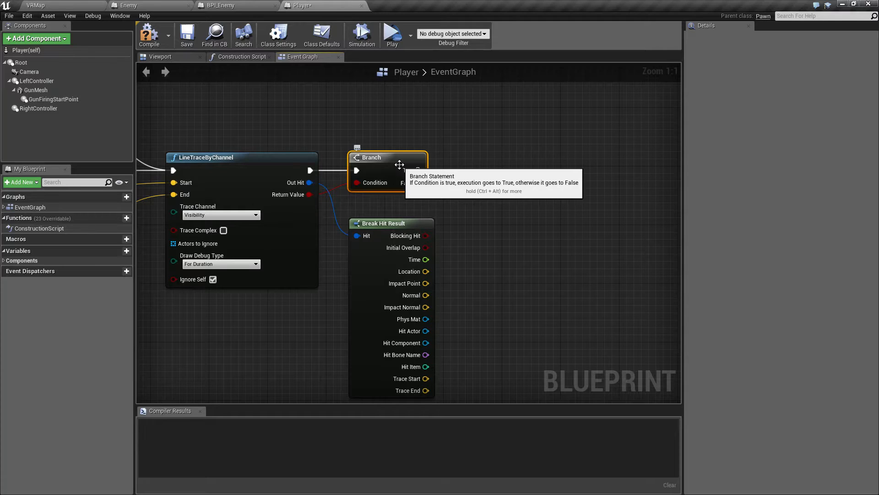
pyautogui.moveTo(308, 168)
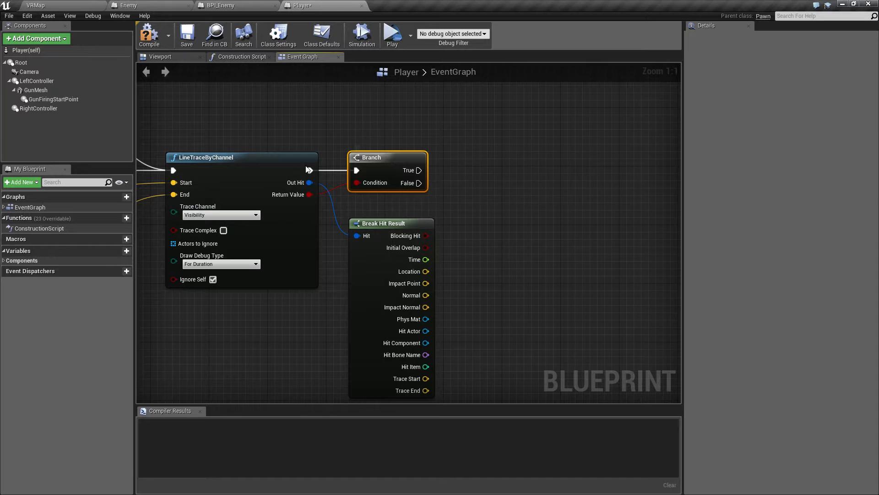
pyautogui.moveTo(308, 182)
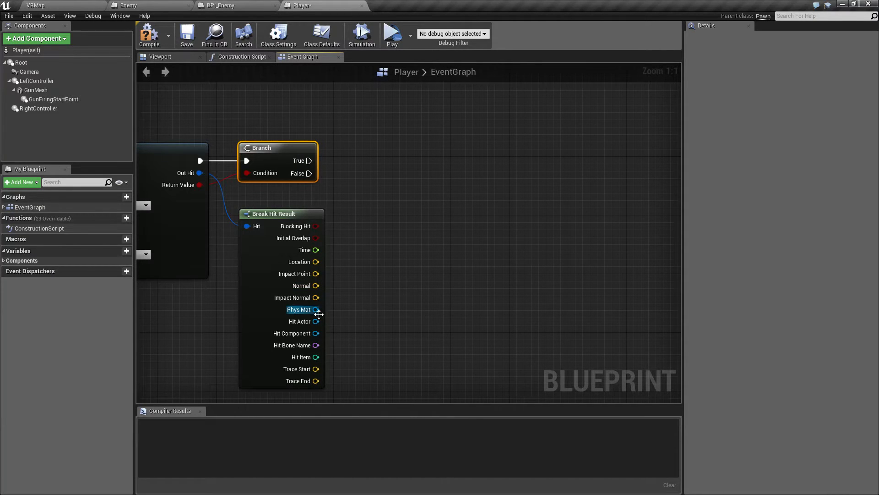
pyautogui.moveTo(300, 320)
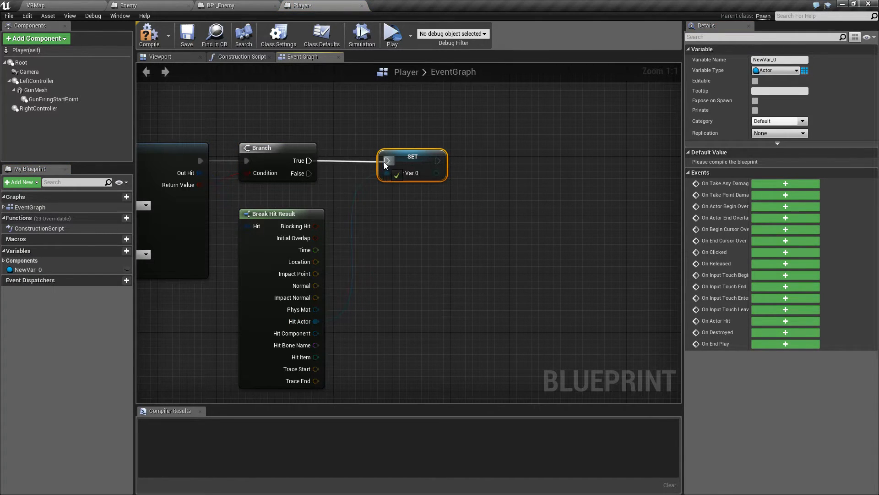
pyautogui.moveTo(25, 270)
pyautogui.write('HitActor')
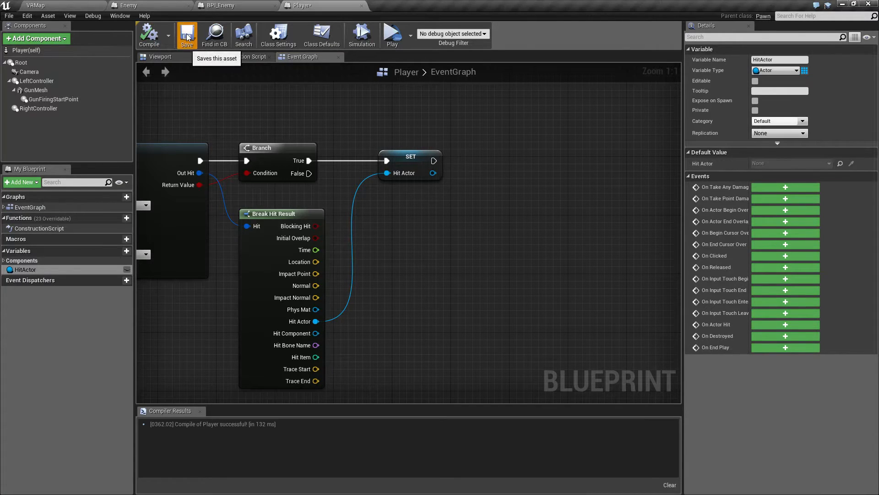
pyautogui.moveTo(158, 5)
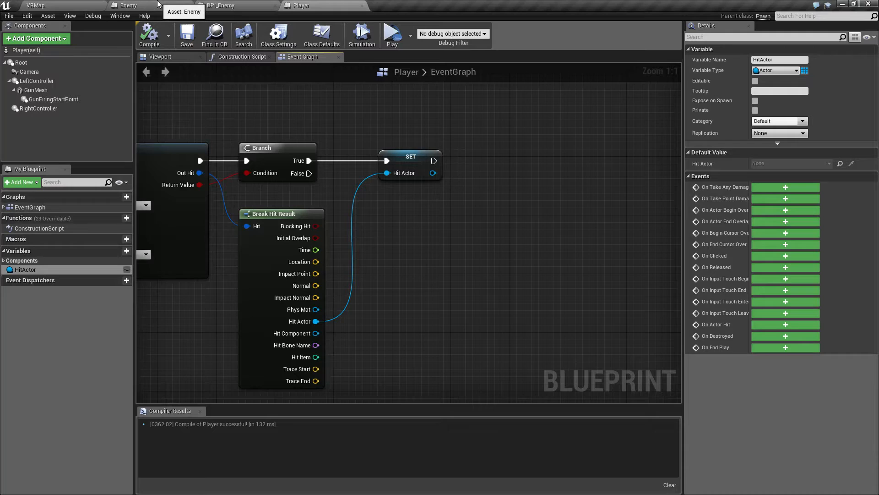
pyautogui.moveTo(404, 174)
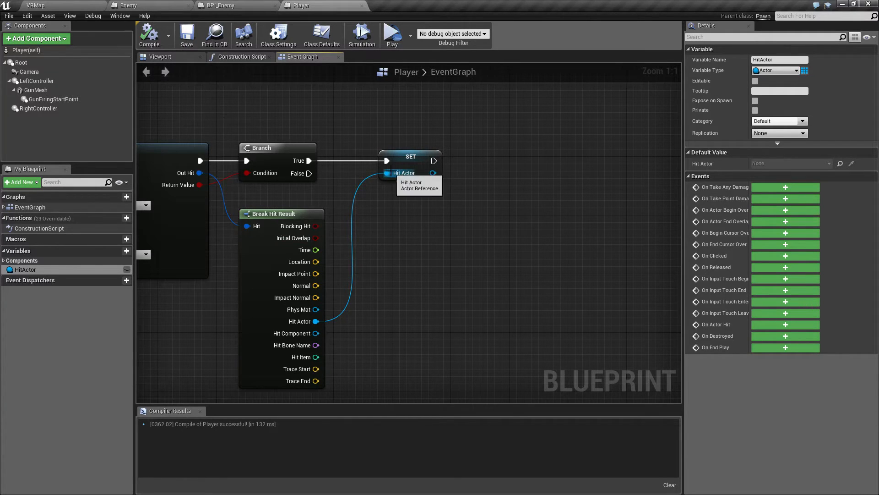
pyautogui.moveTo(244, 34)
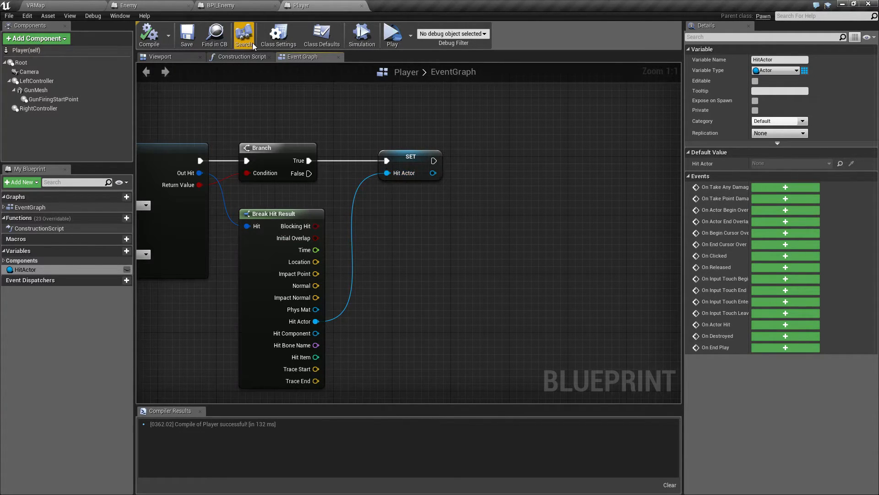
pyautogui.moveTo(227, 5)
pyautogui.write('implemen')
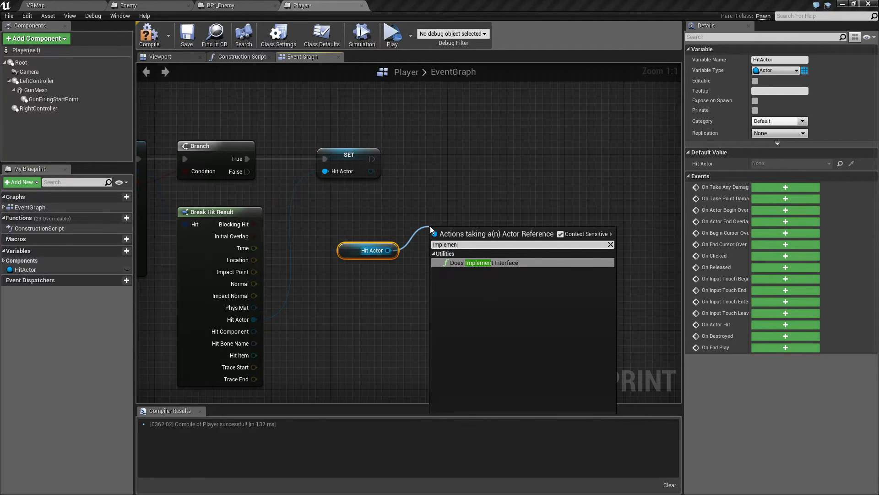
pyautogui.moveTo(484, 263)
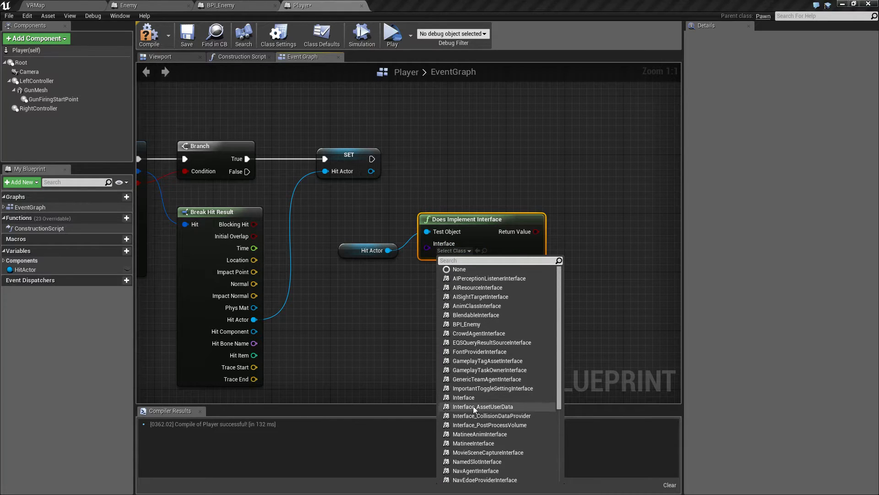
# Step: Test HitActor with Does Implement Interface for BPI_Enemy and branch on the result
pyautogui.click(466, 324)
pyautogui.write('if')
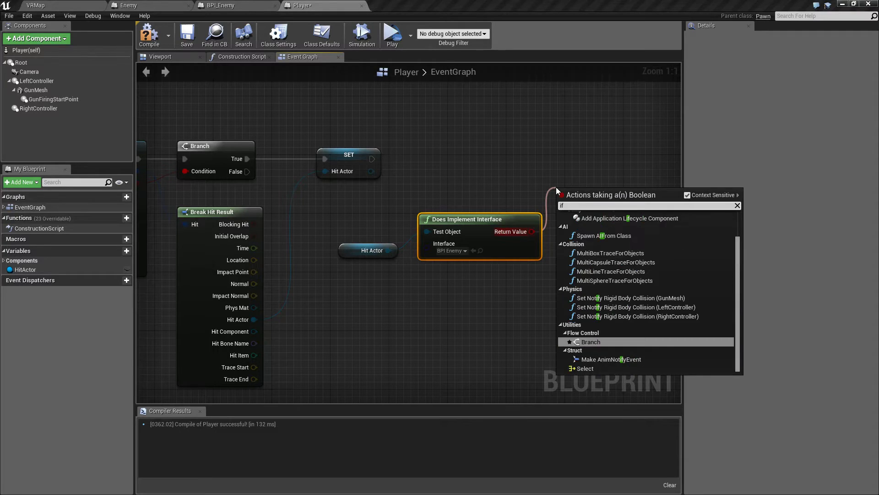
pyautogui.click(590, 341)
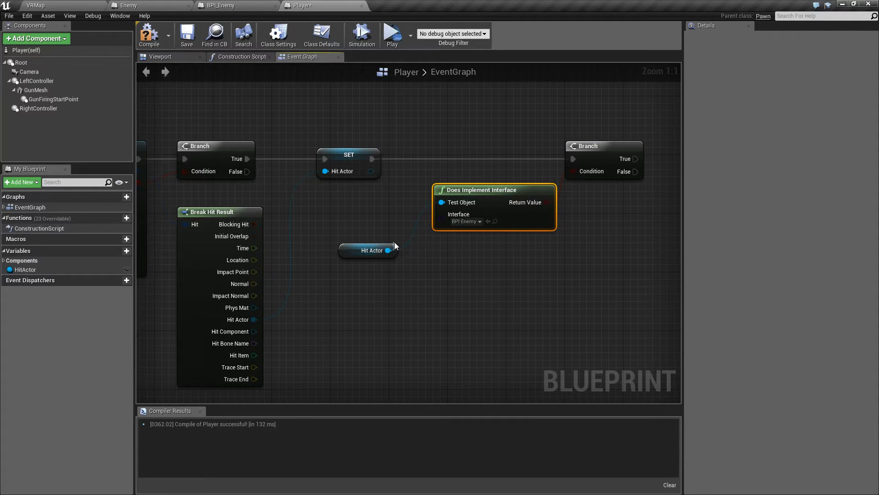
pyautogui.click(372, 250)
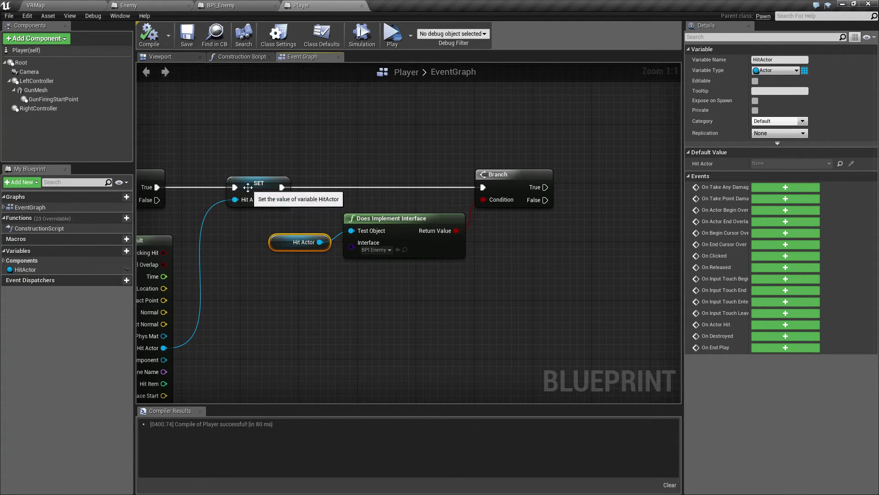
pyautogui.moveTo(331, 133)
pyautogui.write('was hit')
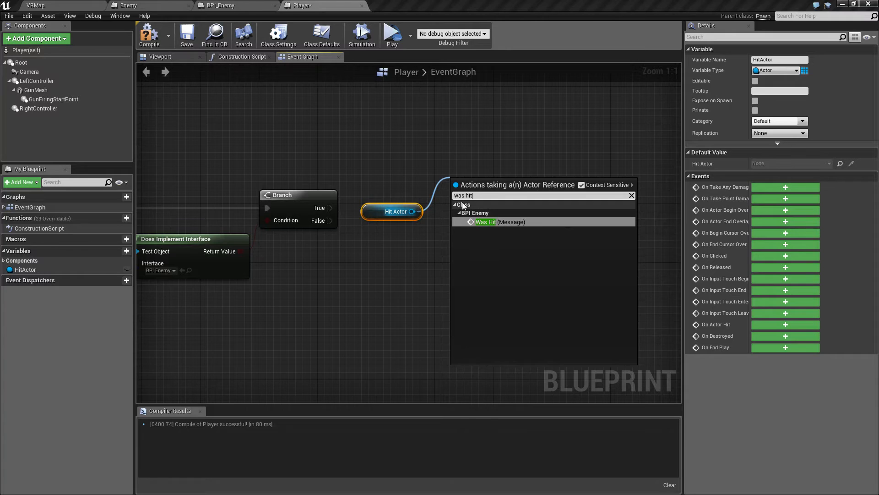
pyautogui.moveTo(486, 221)
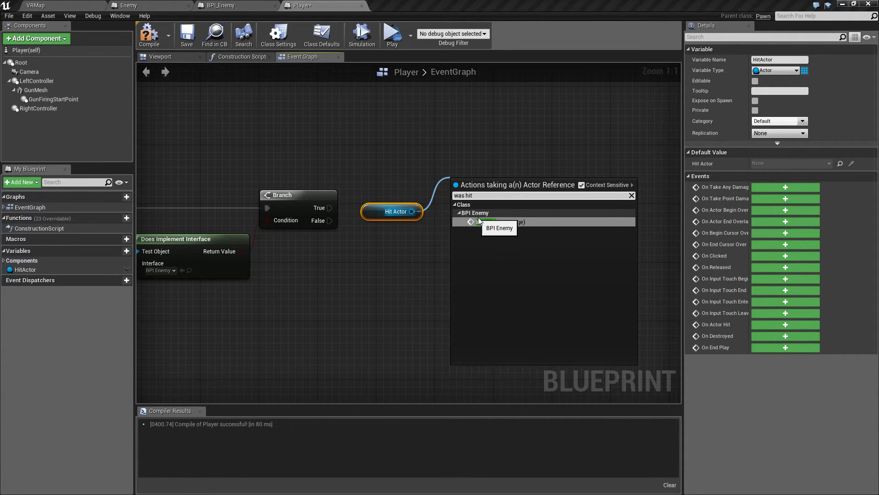
# Step: Call the Was Hit message on HitActor from the Branch's True pin and compile Player
pyautogui.click(501, 221)
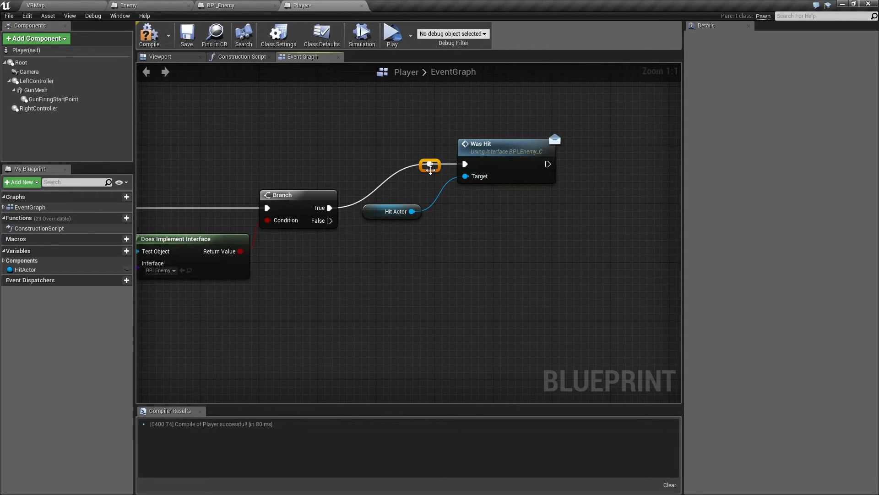
pyautogui.click(420, 182)
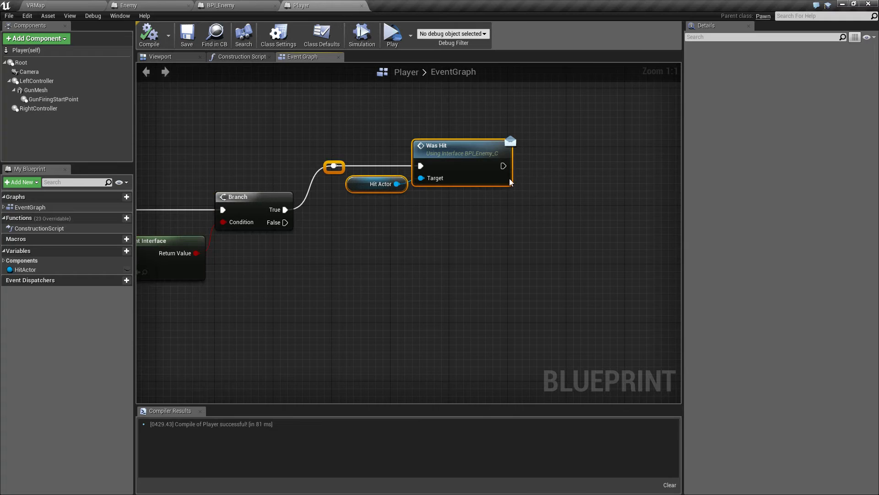
pyautogui.moveTo(447, 166)
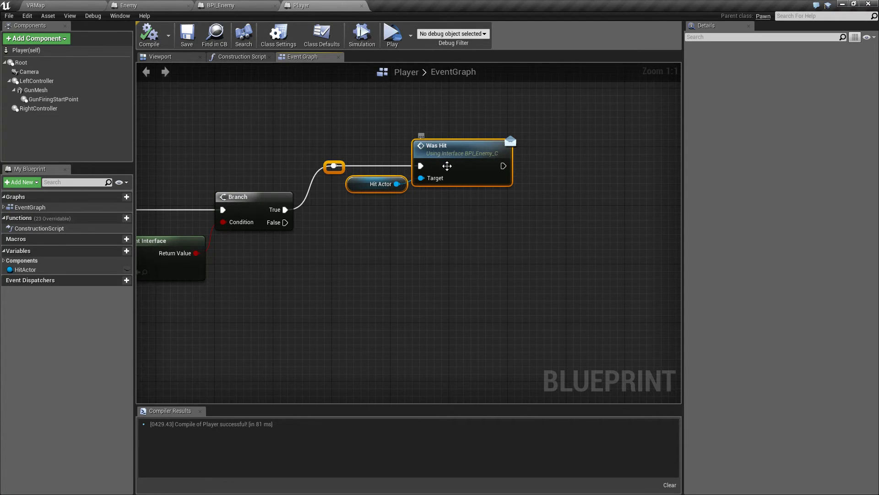
pyautogui.click(129, 5)
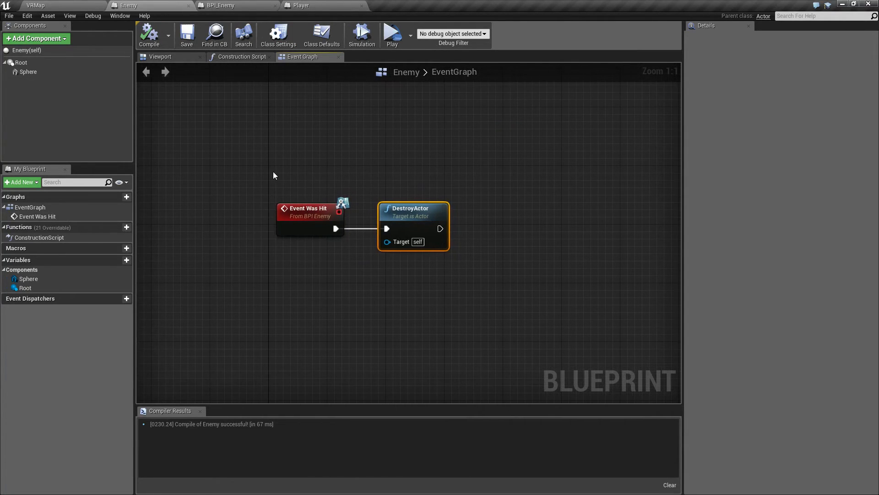
# Step: Compile and save Enemy, reviewing its Event Was Hit to DestroyActor logic
pyautogui.click(187, 34)
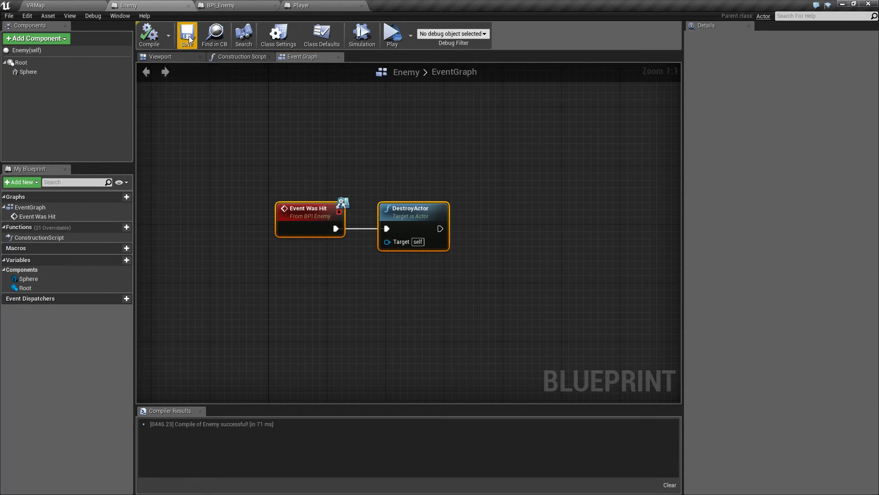
pyautogui.click(392, 33)
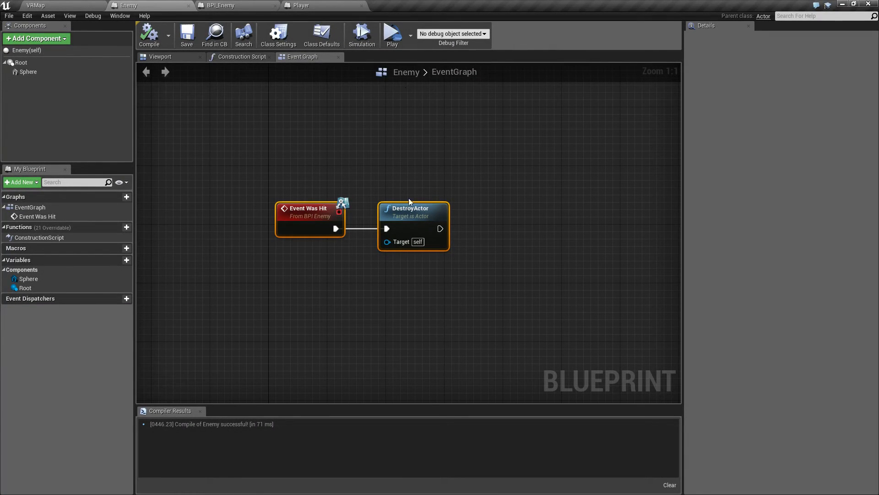
pyautogui.moveTo(296, 199)
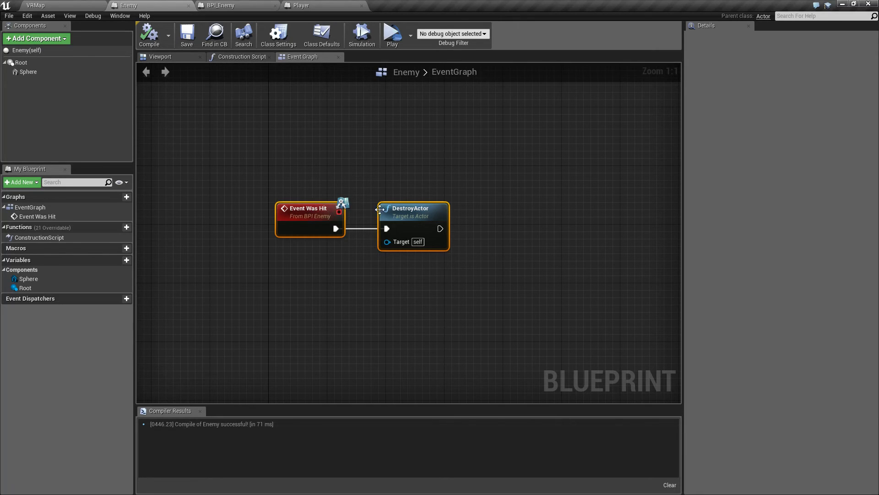
pyautogui.click(265, 165)
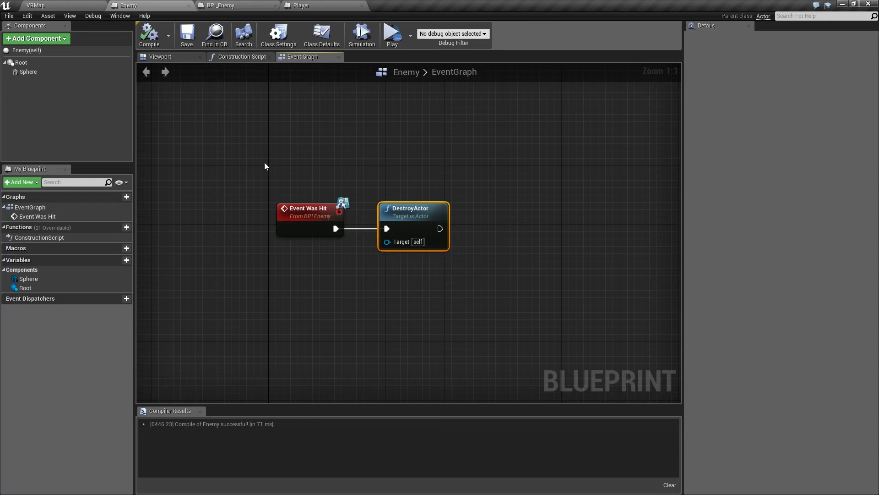
pyautogui.click(309, 208)
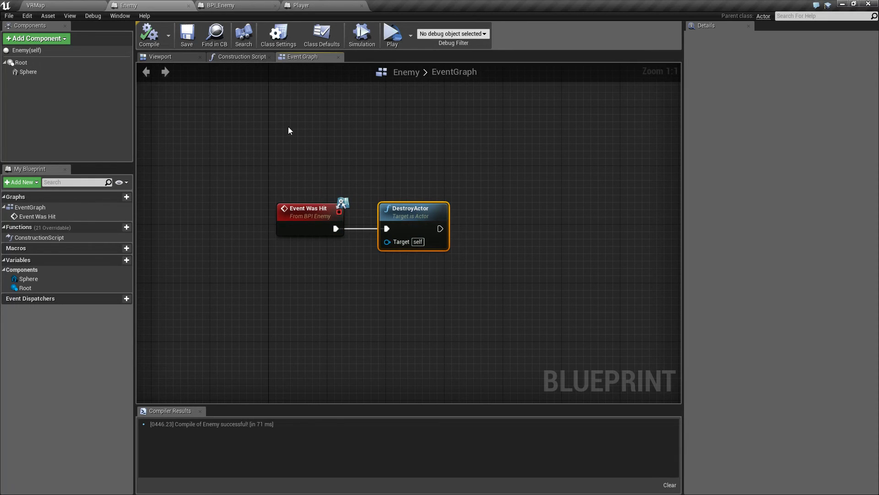
pyautogui.click(303, 6)
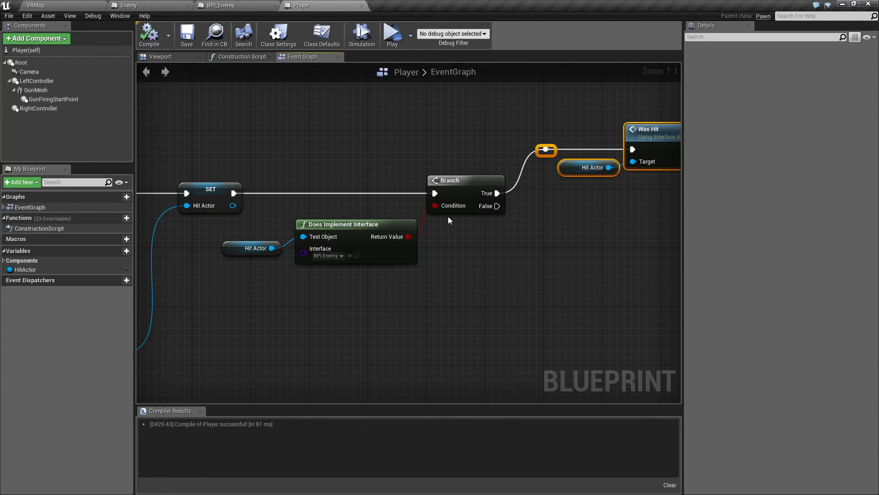
pyautogui.moveTo(472, 229)
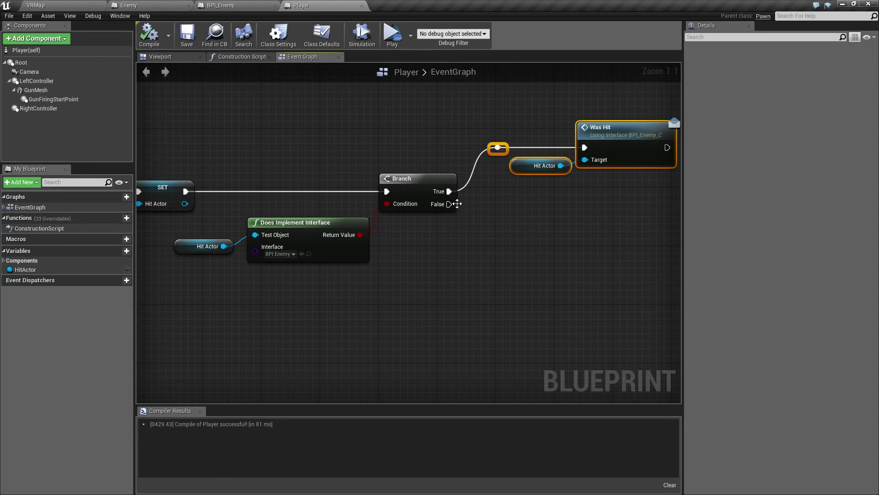
pyautogui.moveTo(518, 276)
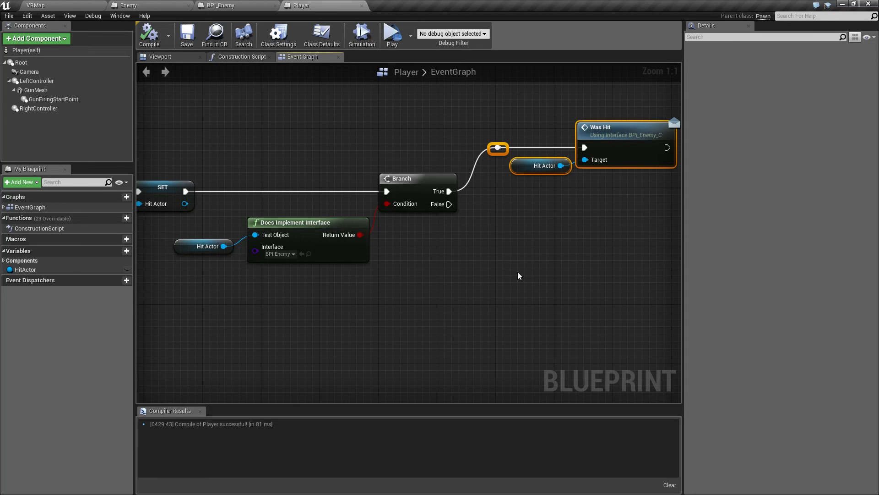
pyautogui.moveTo(469, 274)
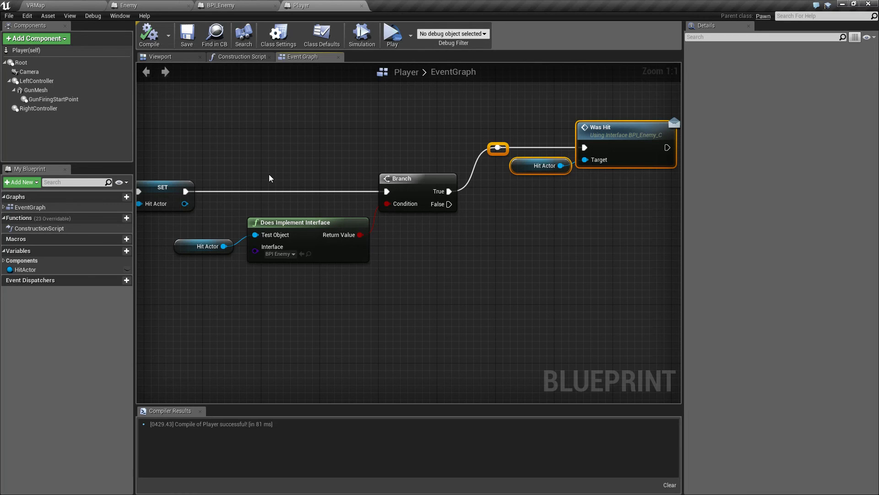
# Step: Return to the VRMap level editor from the Player blueprint
pyautogui.click(35, 5)
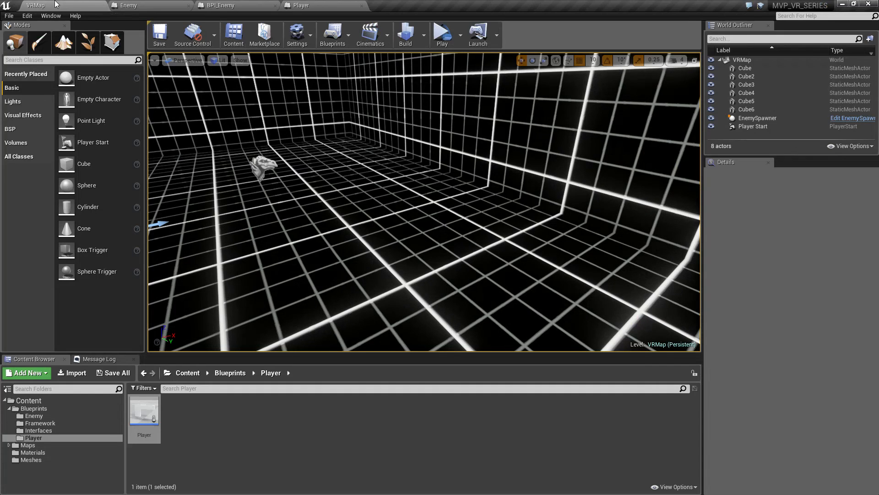